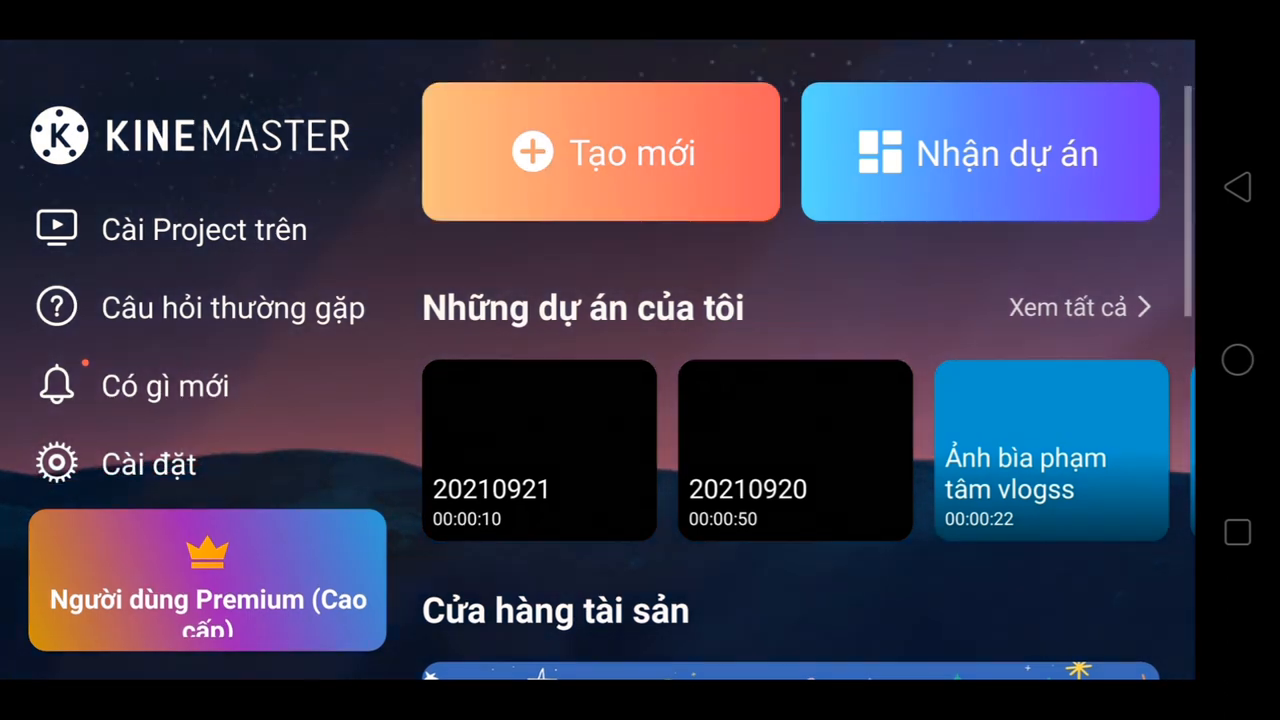
- Create a new 16:9 project and browse the media library for a background
left_click(601, 152)
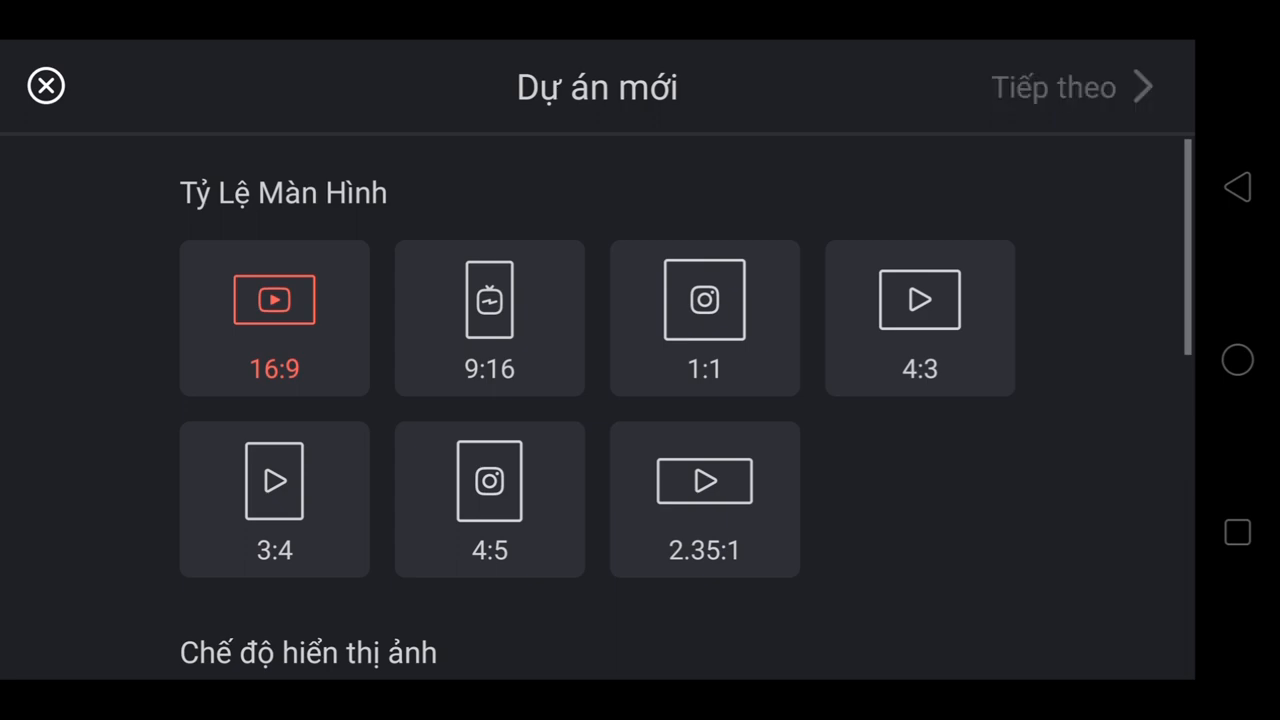
left_click(1054, 87)
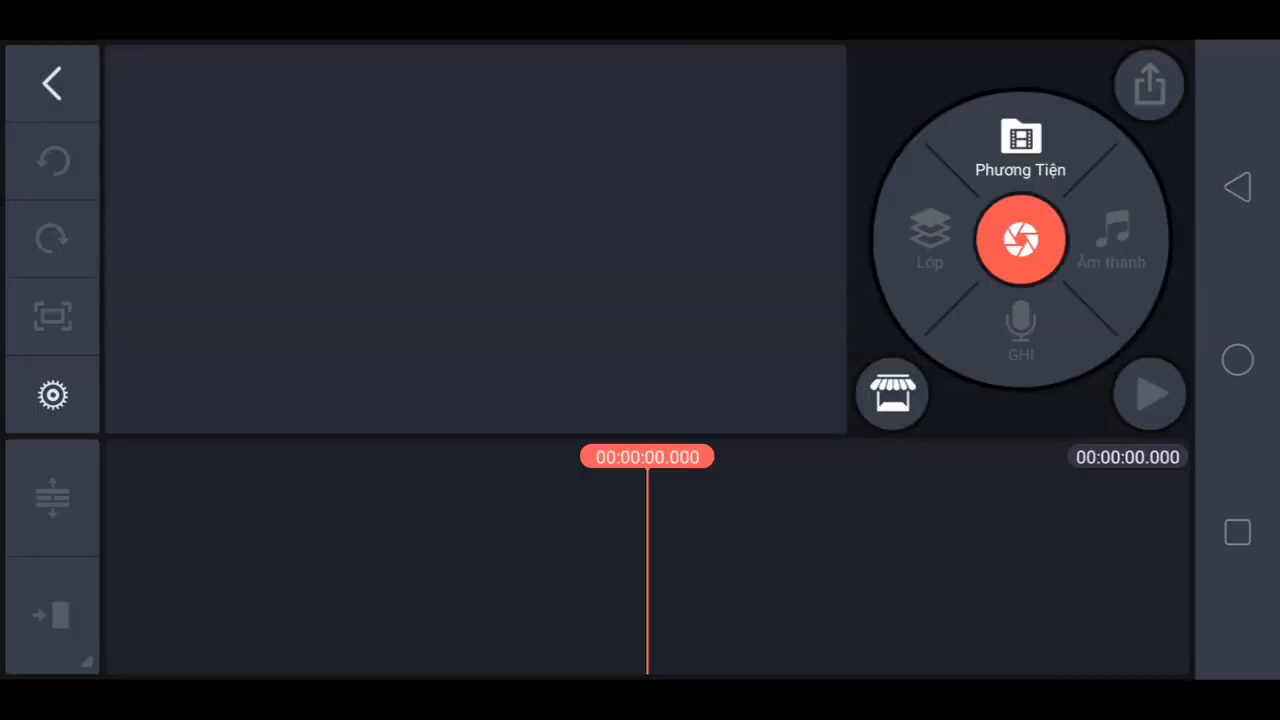
left_click(1020, 145)
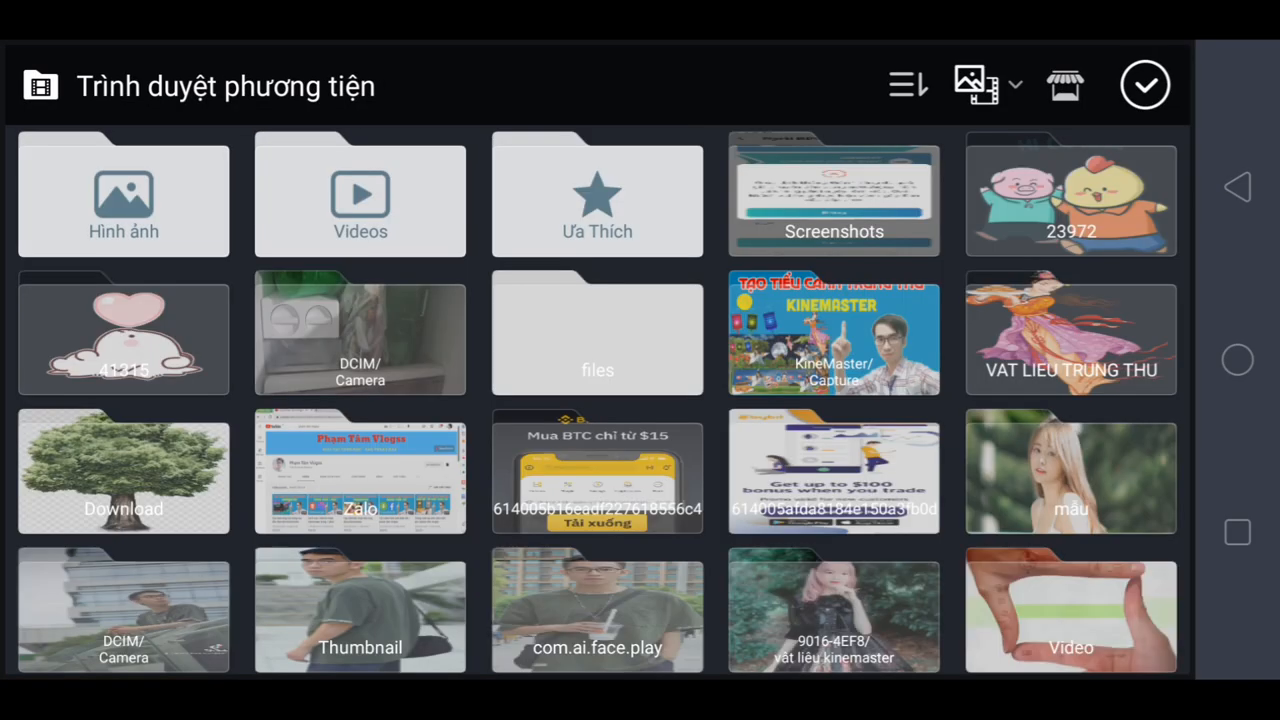
left_click(123, 195)
type("Pha")
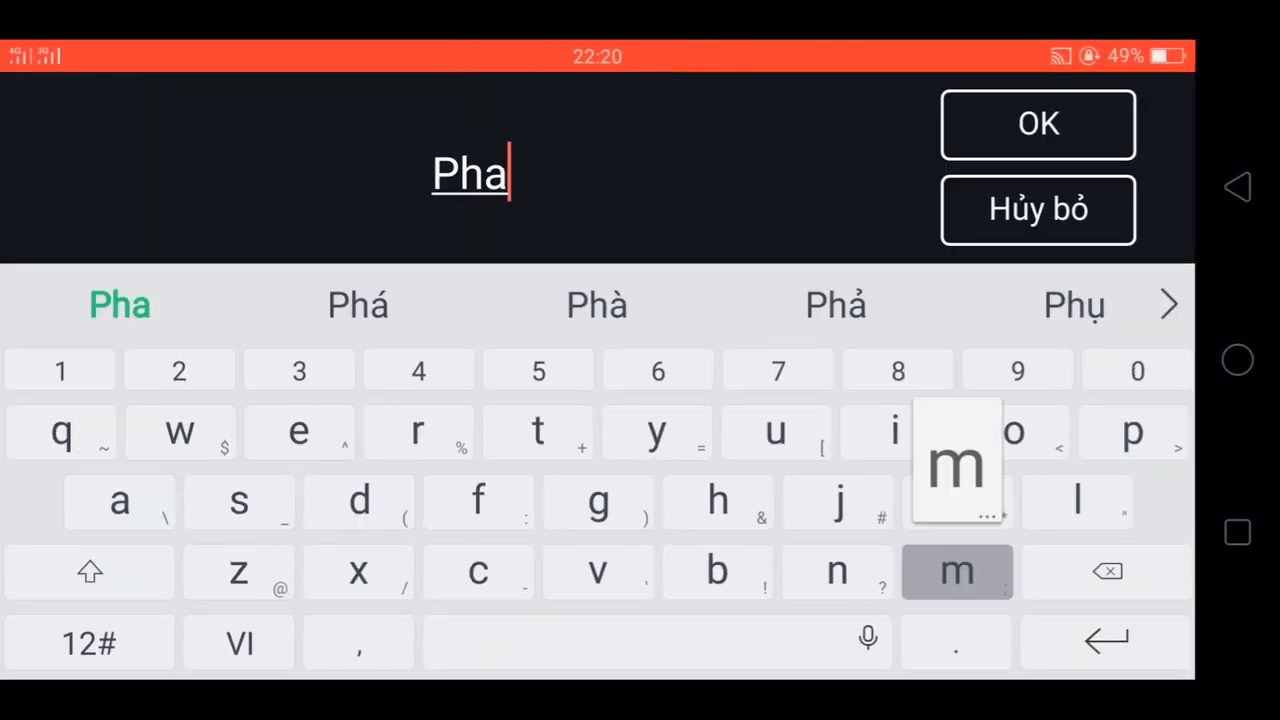
- Enter the title 'Pham Tâm vlogss' using keyboard suggestions for Tâm and vlogss
left_click(957, 571)
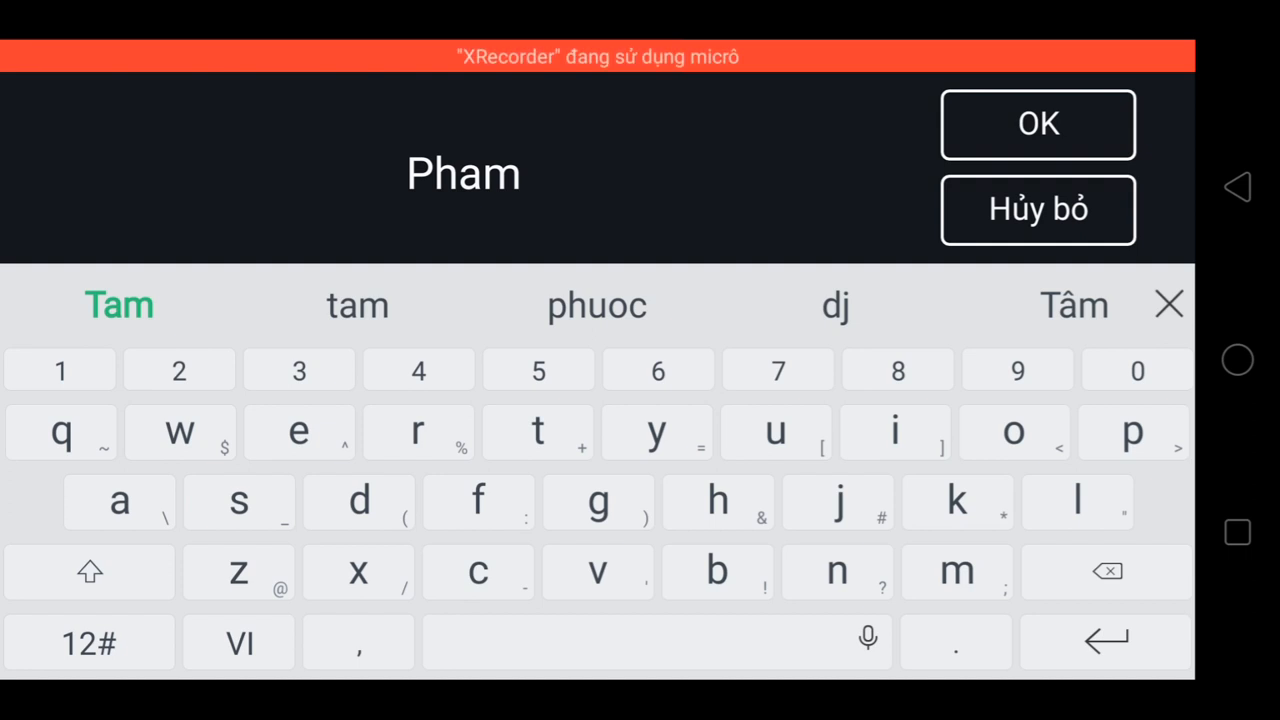
left_click(357, 305)
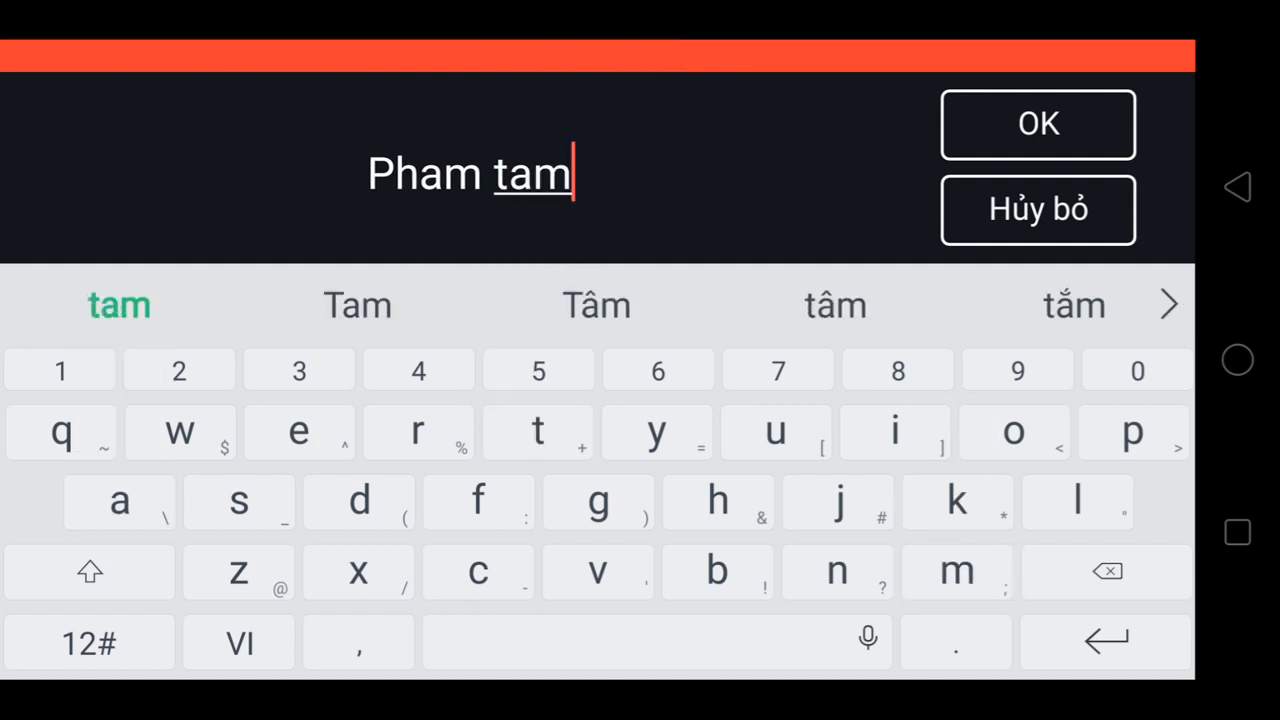
left_click(835, 305)
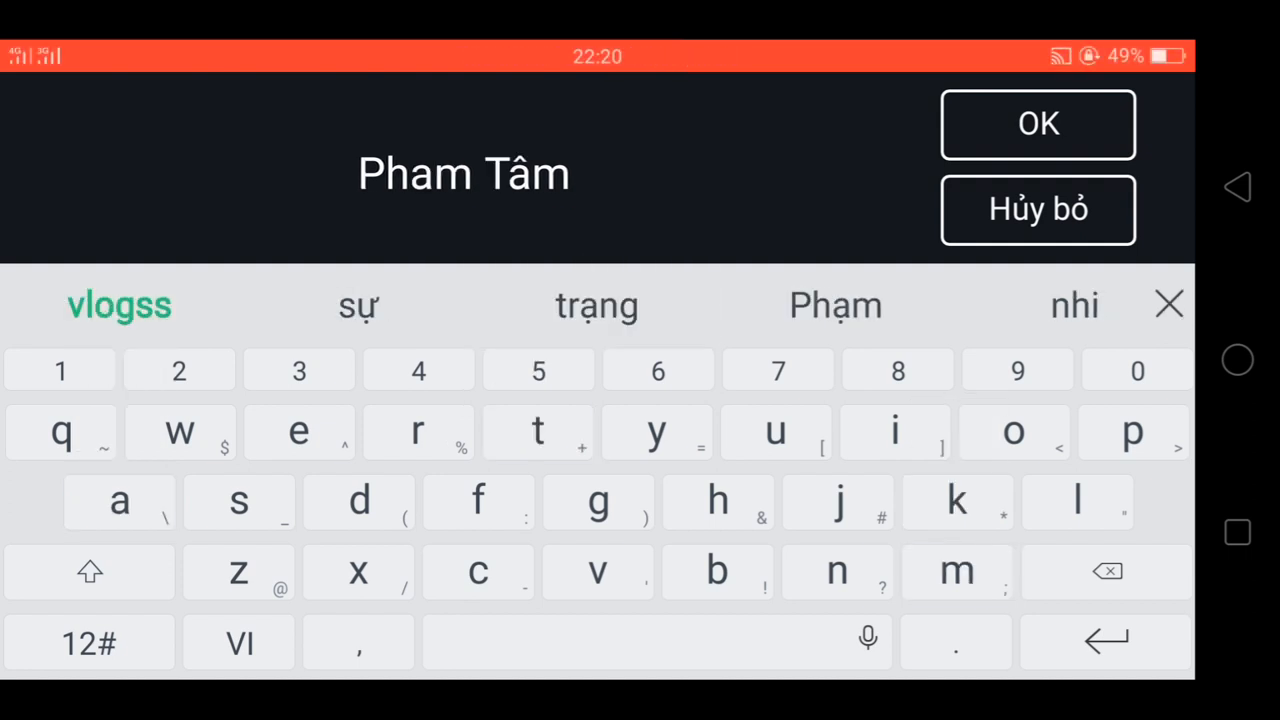
left_click(119, 305)
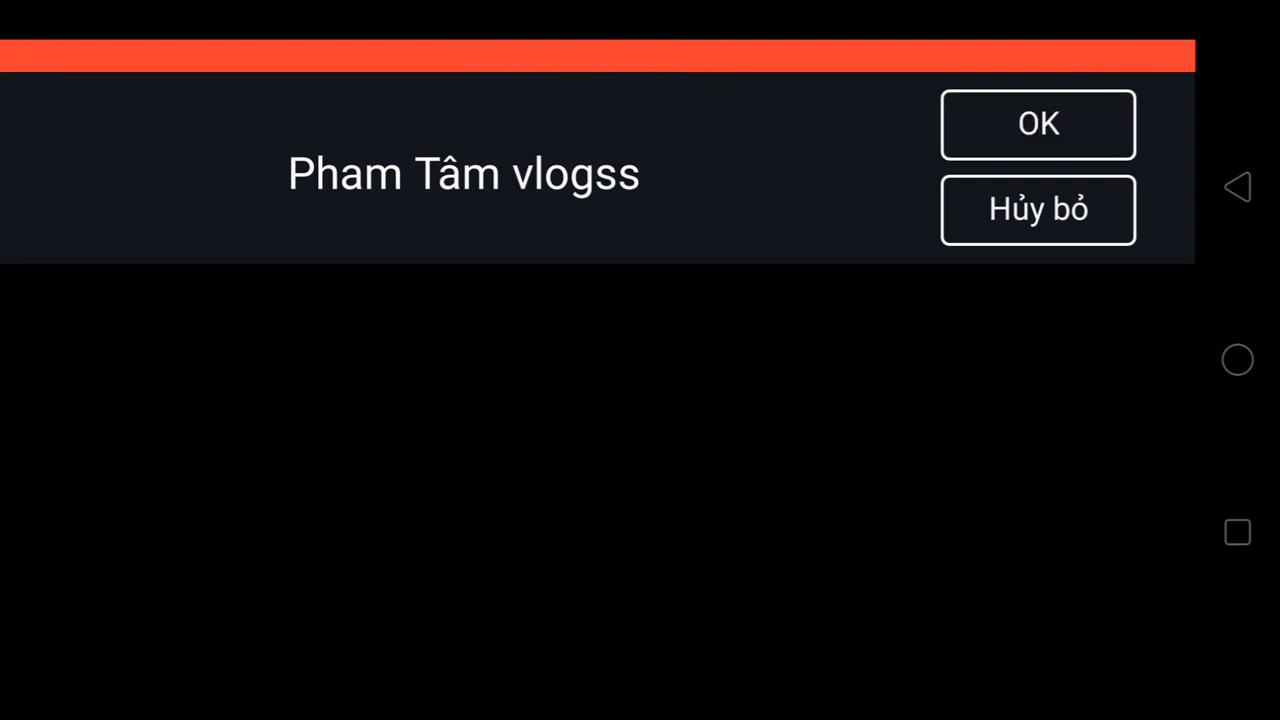
left_click(1038, 124)
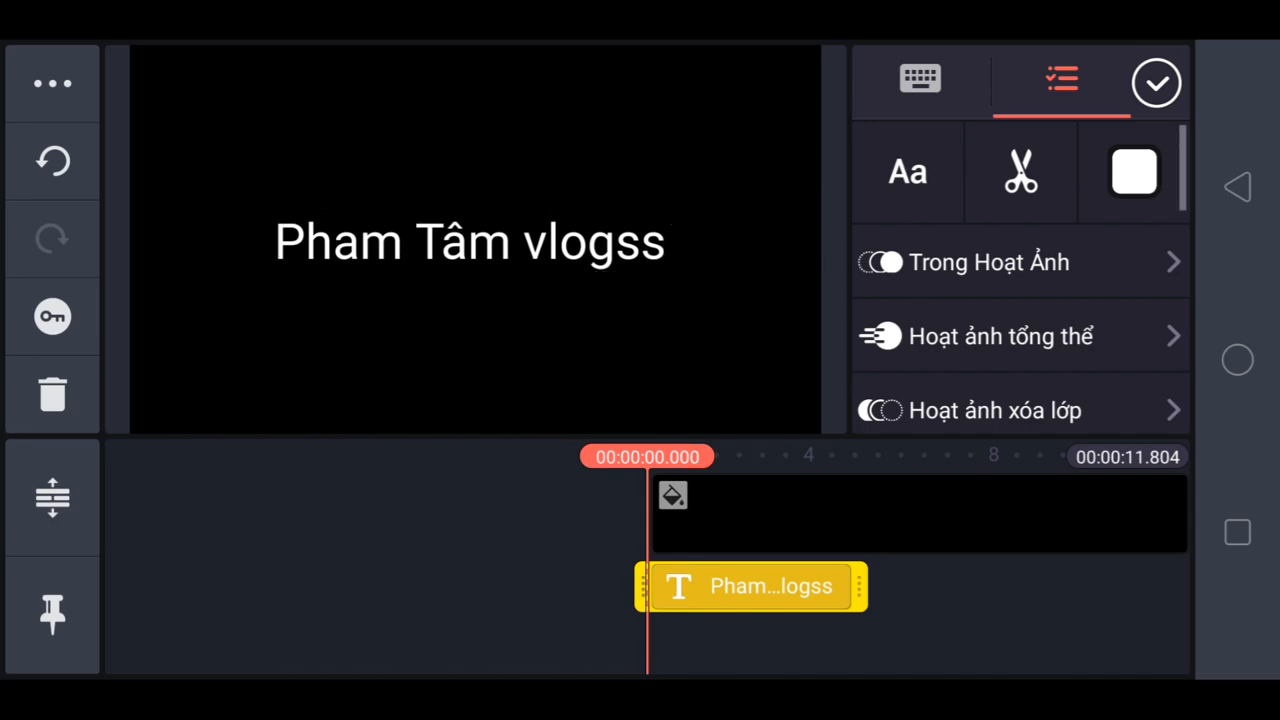
- Apply a decorative brush-script font from the Teddy font collection to the title
left_click(906, 170)
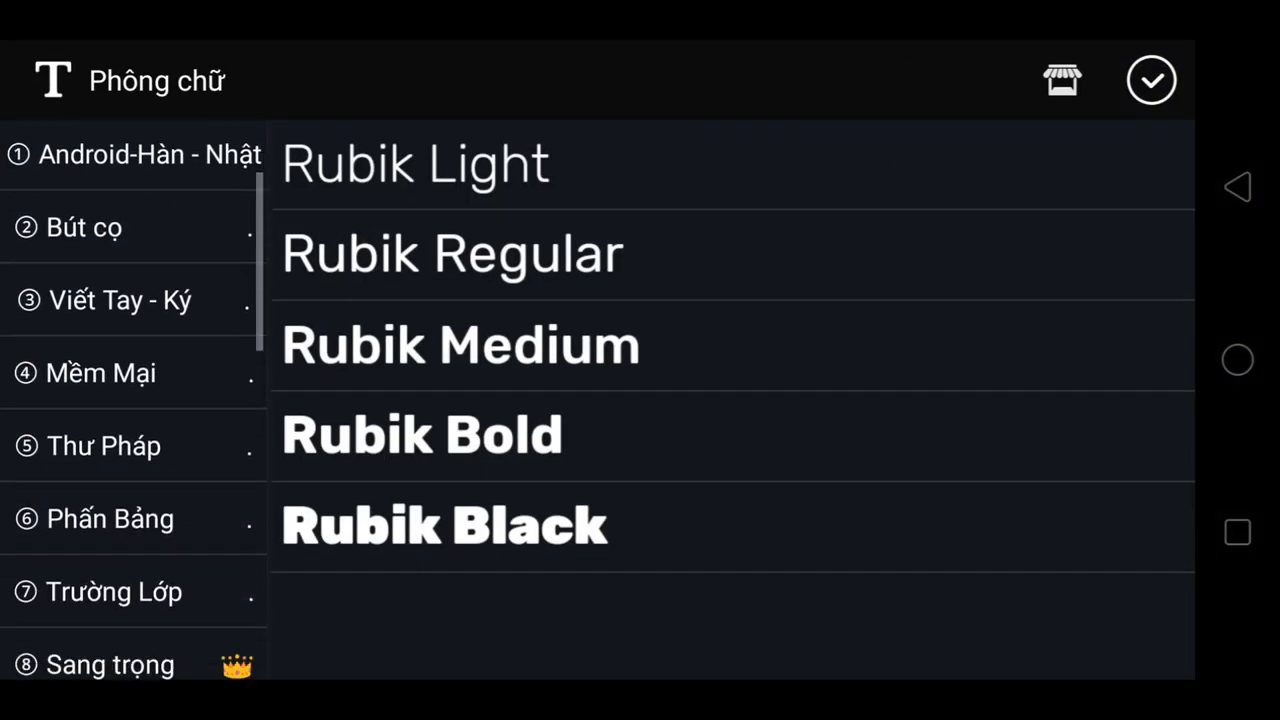
scroll("down", 3)
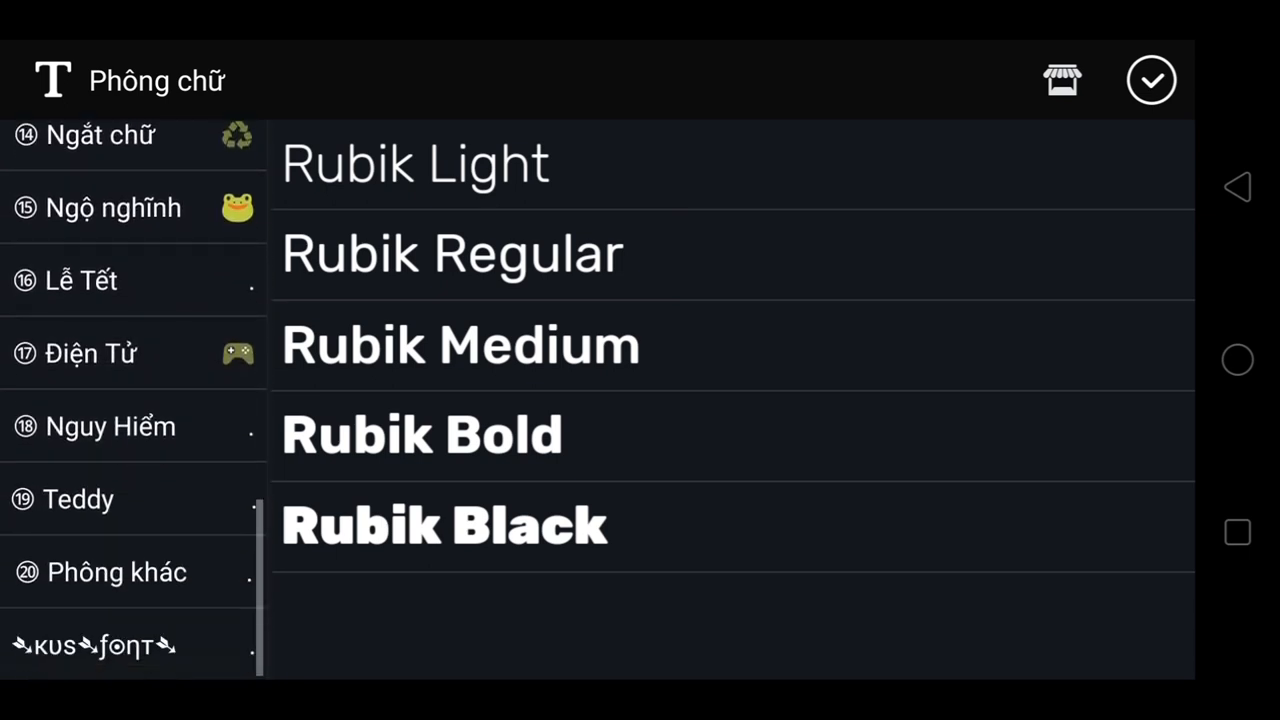
left_click(78, 499)
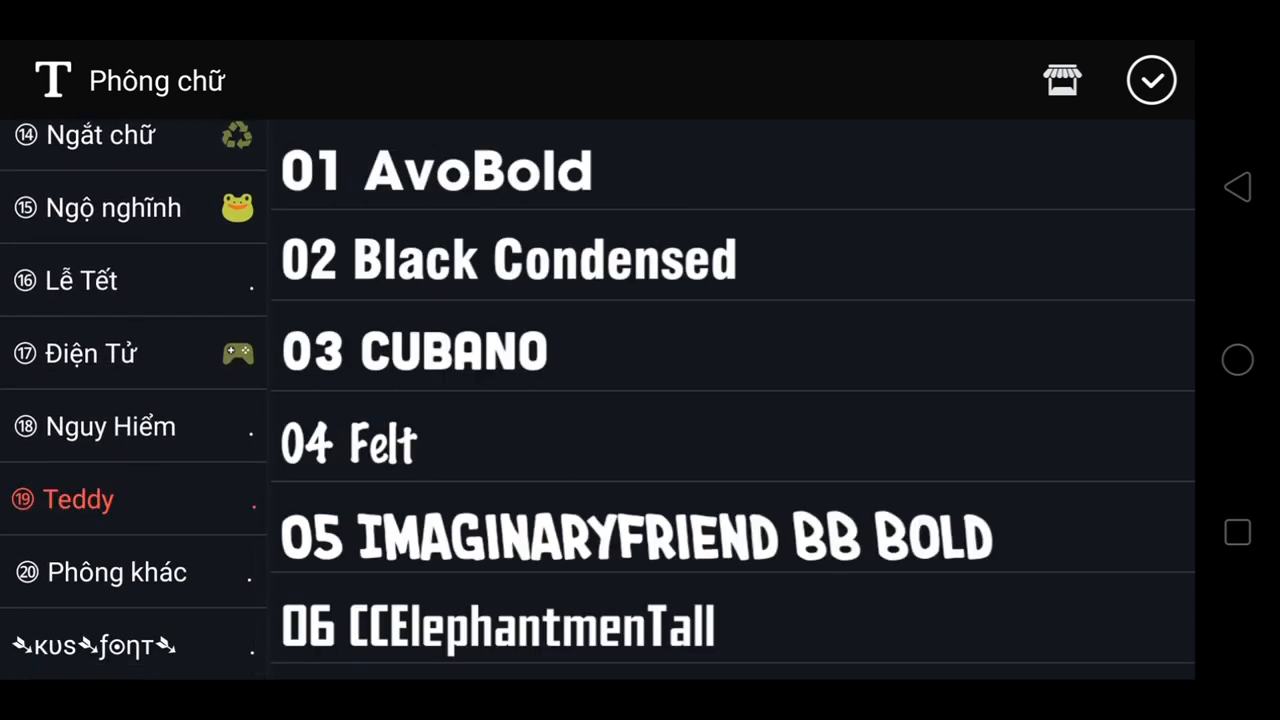
scroll("down", 3)
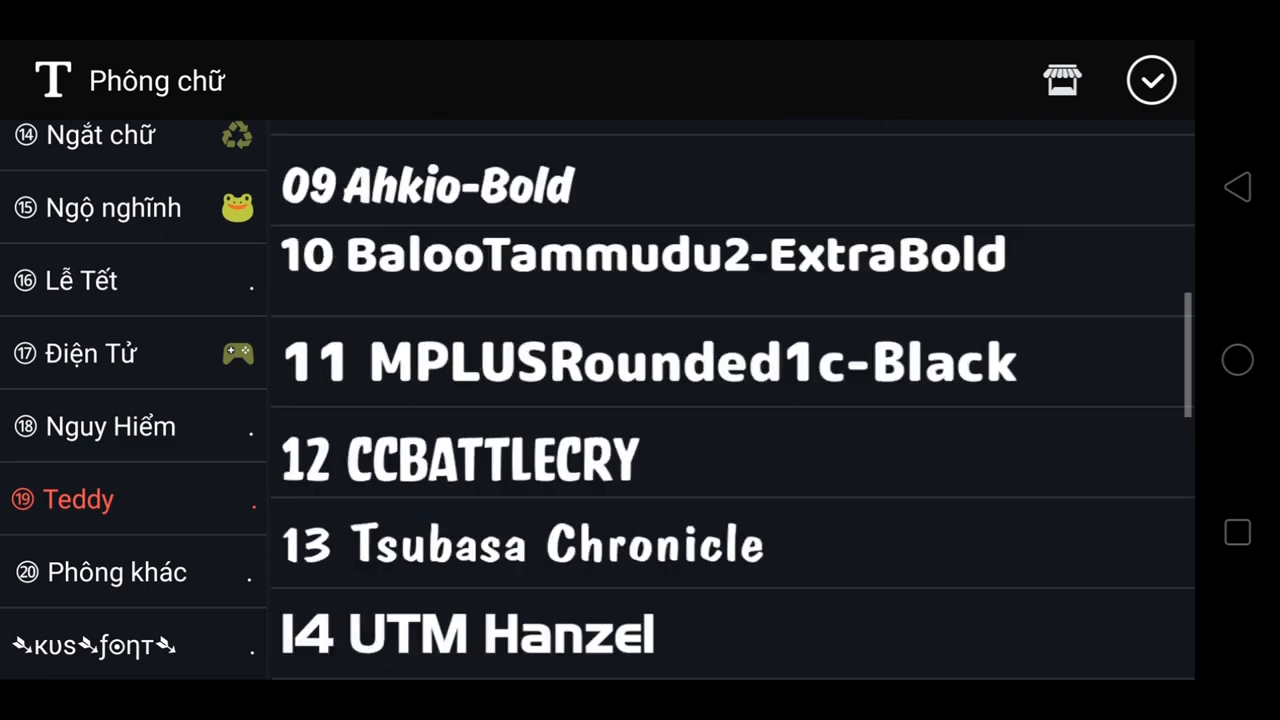
scroll("down", 3)
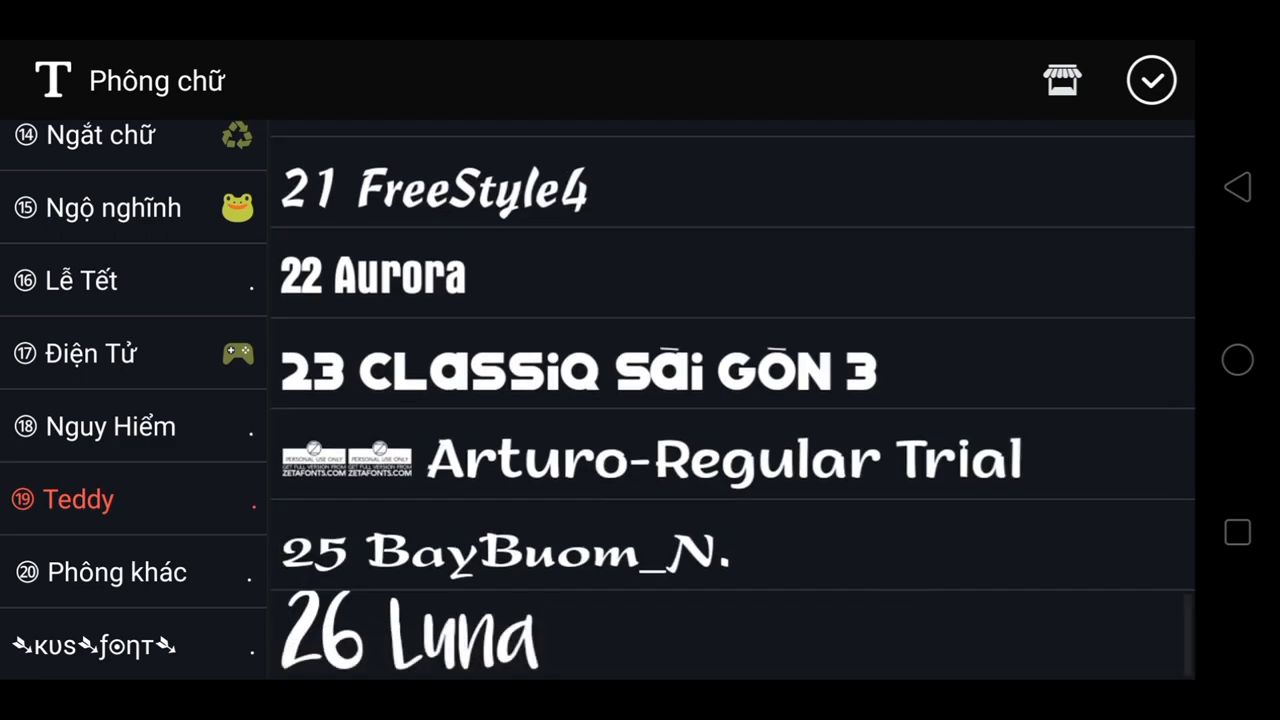
left_click(505, 553)
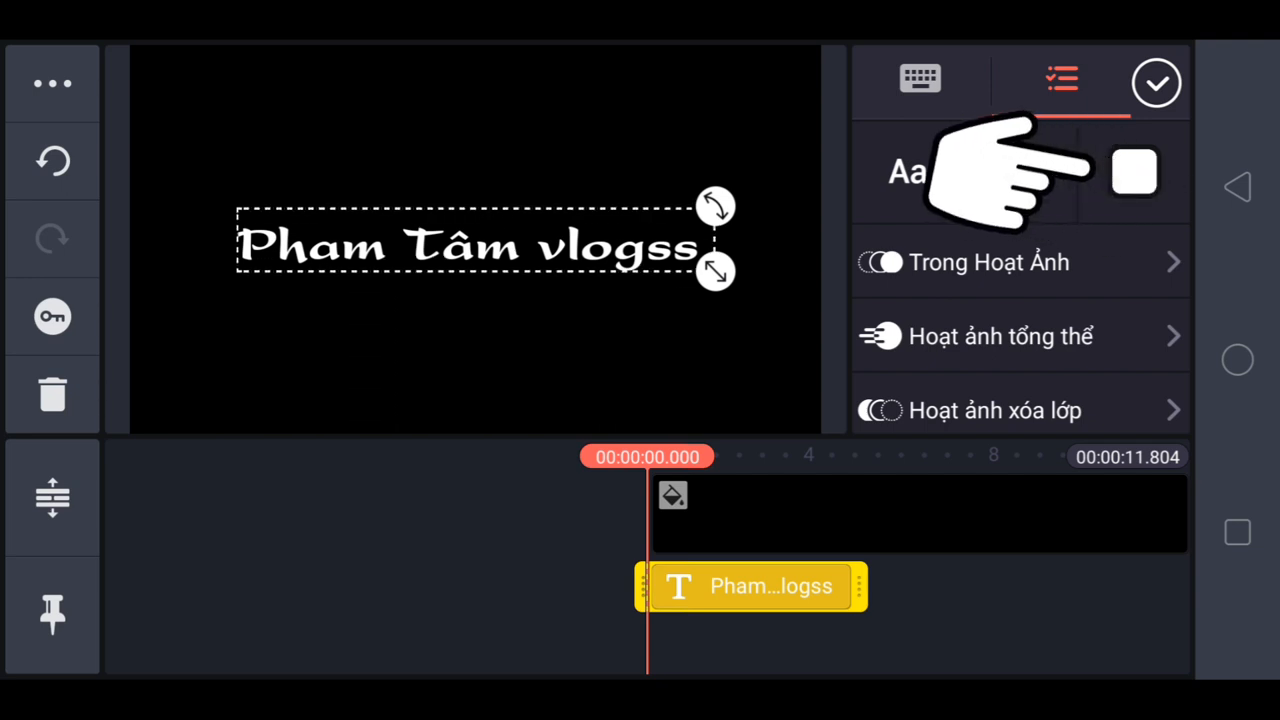
- Set the title text colour to red from the recent colours
left_click(1134, 172)
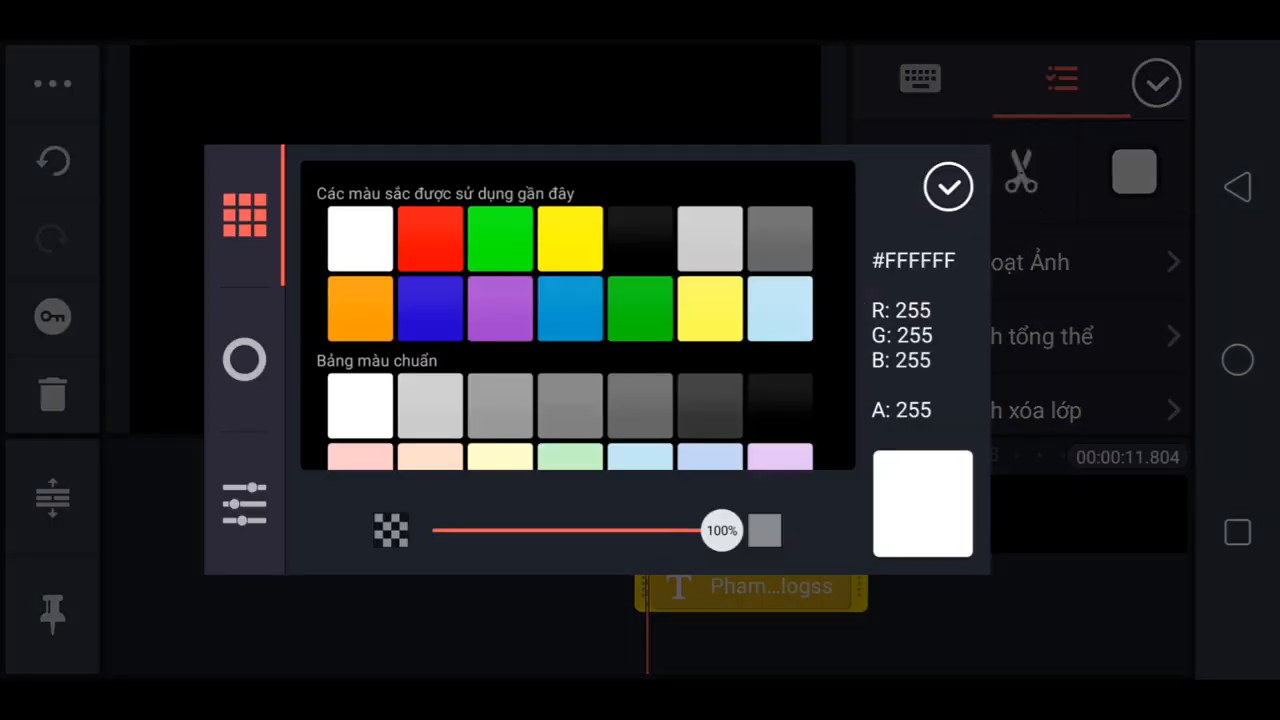
left_click(430, 238)
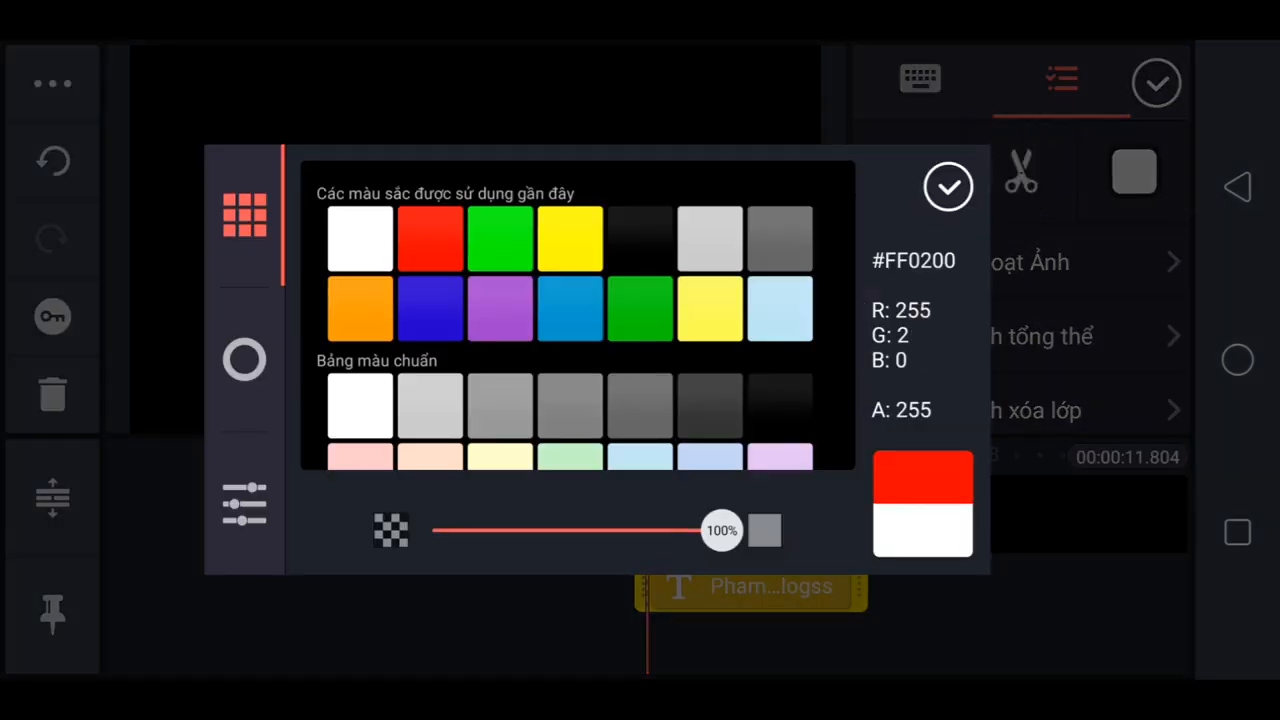
left_click(947, 186)
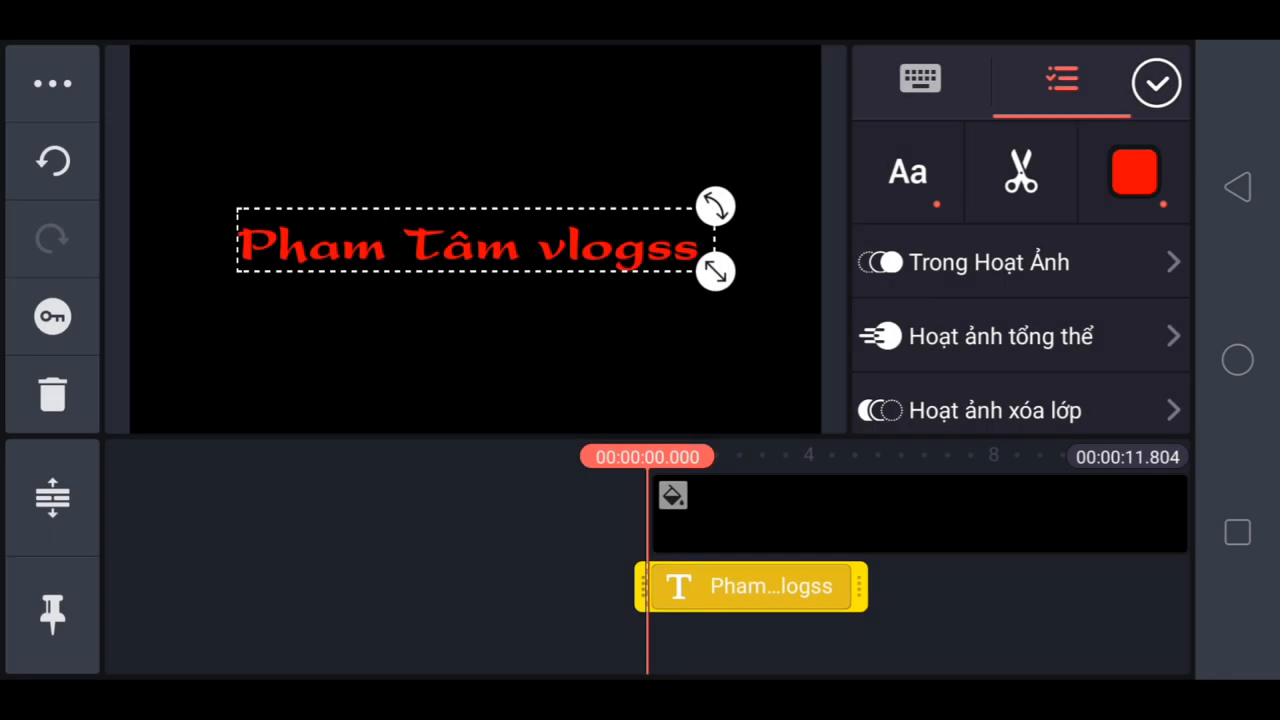
scroll("down", 3)
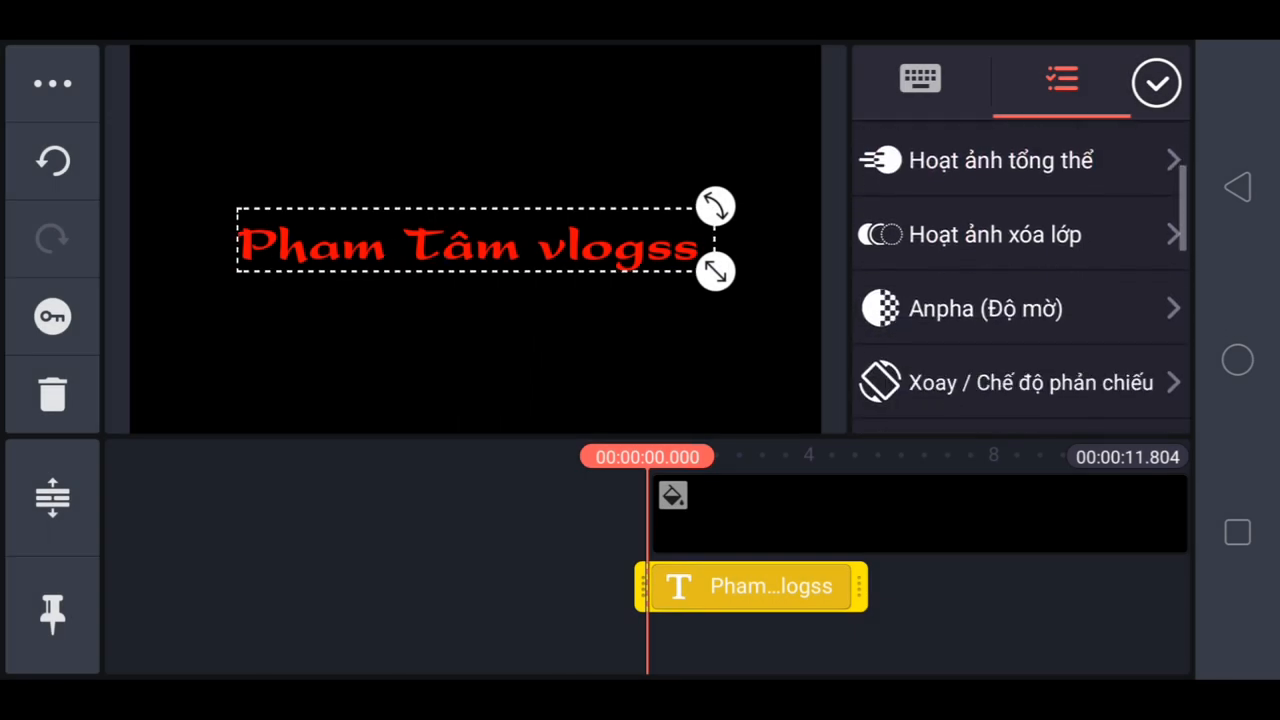
scroll("down", 3)
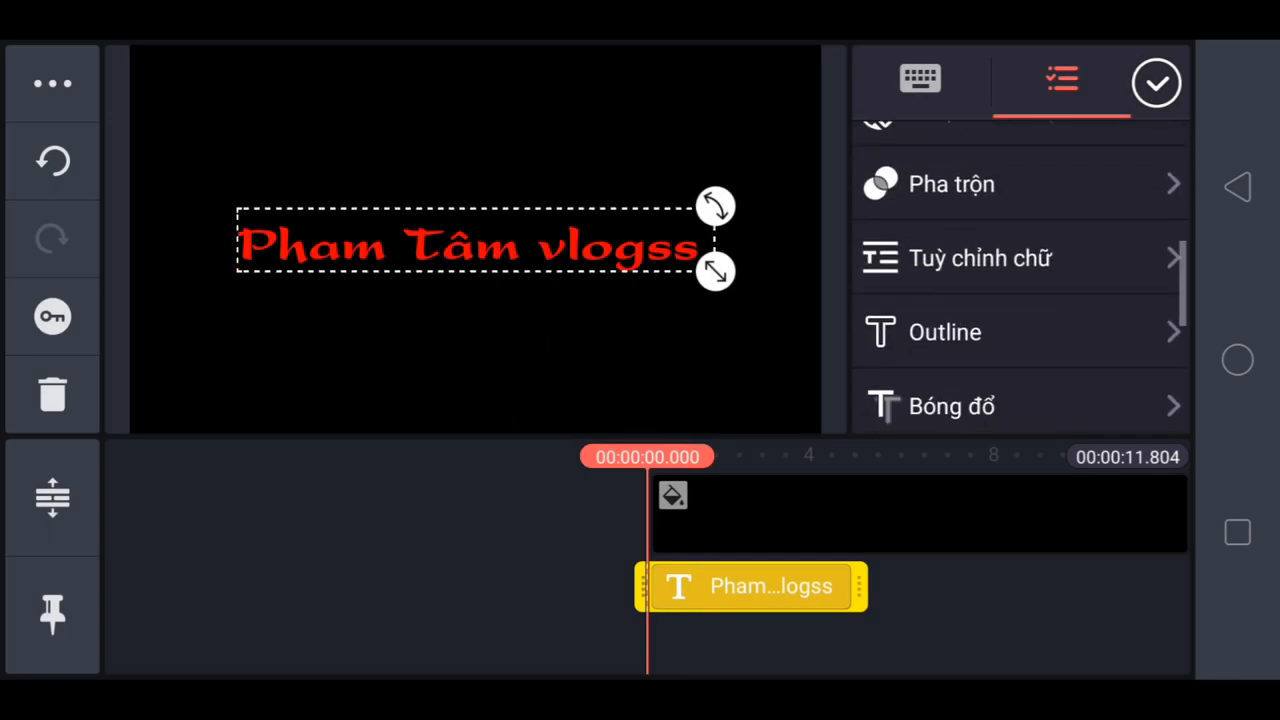
scroll("down", 3)
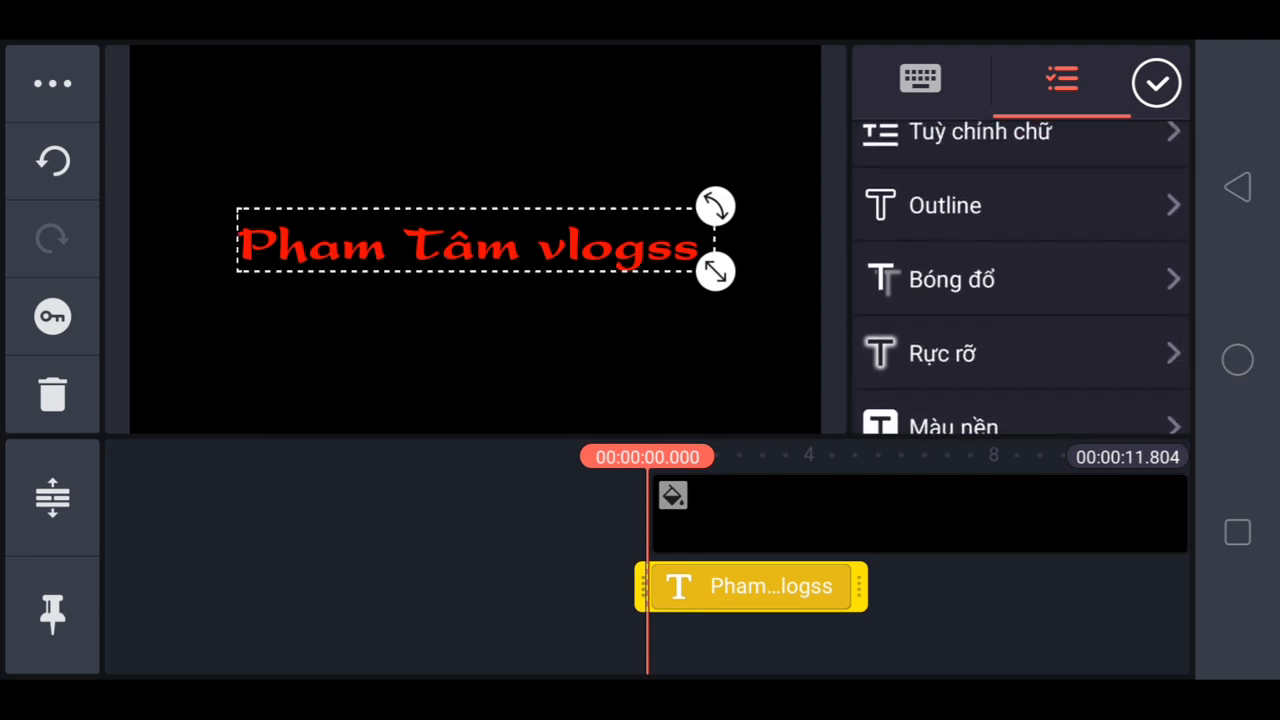
- Enable a white glow (Rực rỡ) on the title and widen its spread
left_click(940, 353)
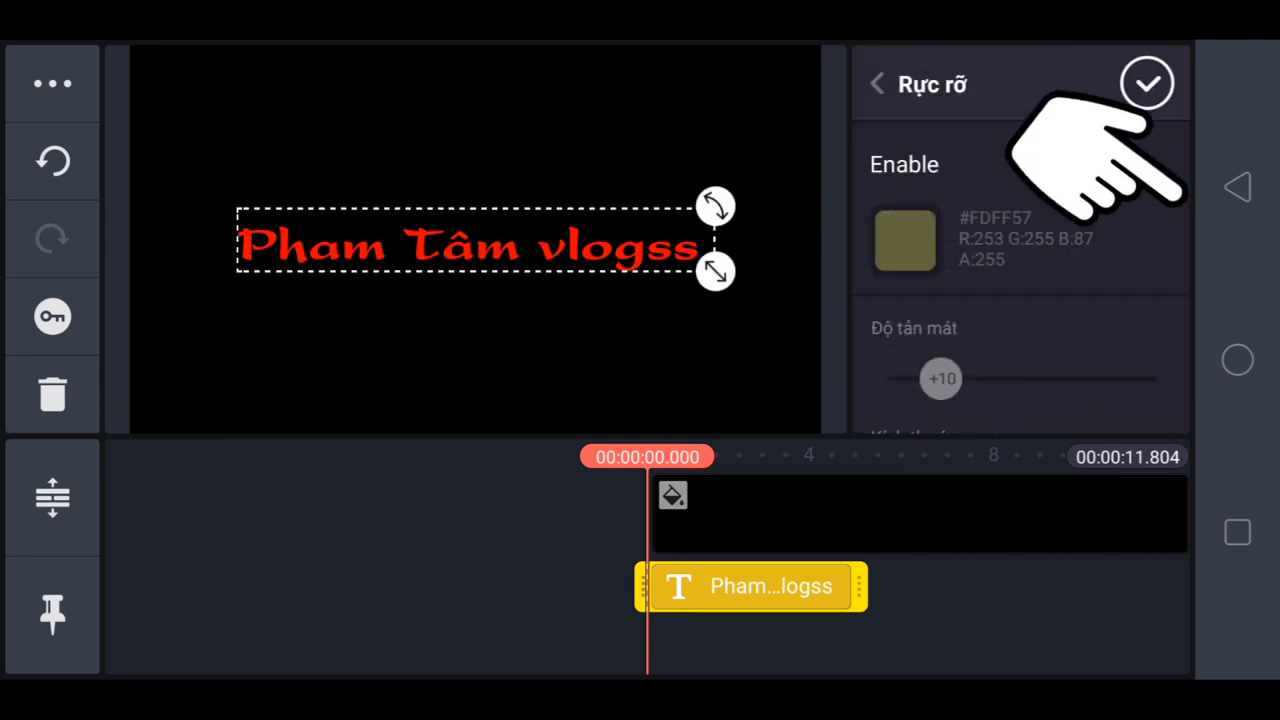
left_click(1140, 163)
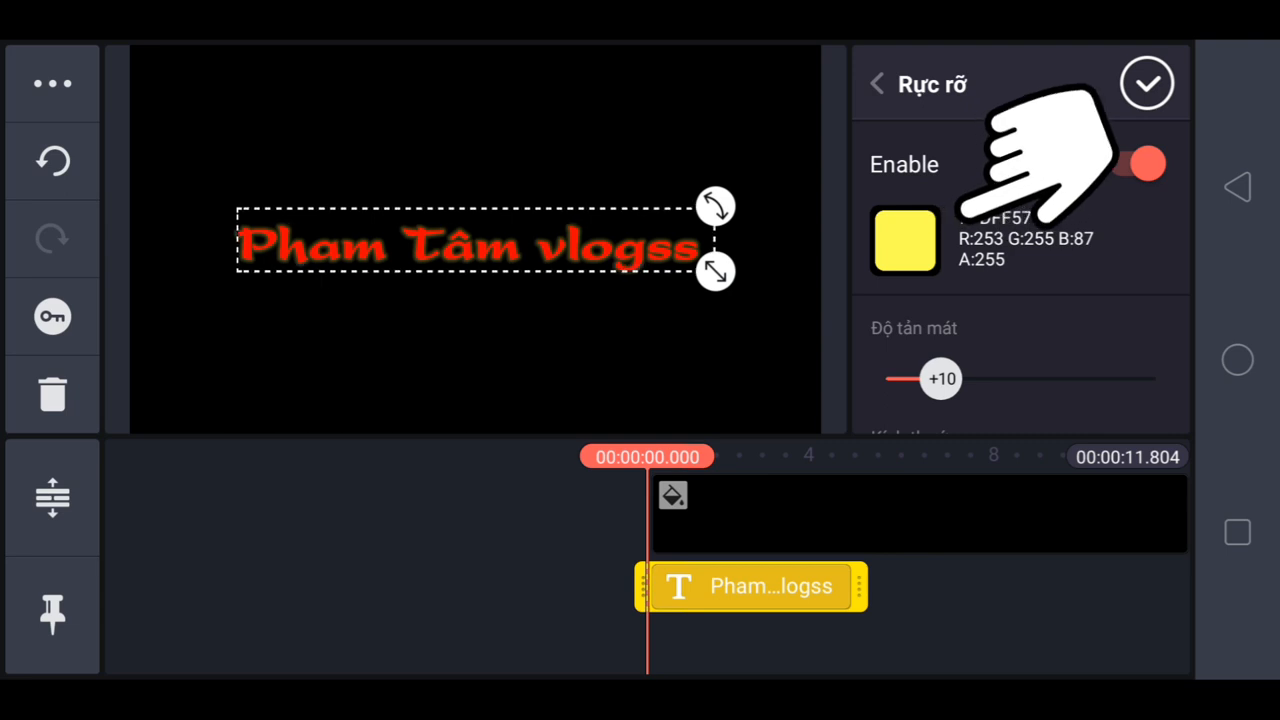
left_click(903, 240)
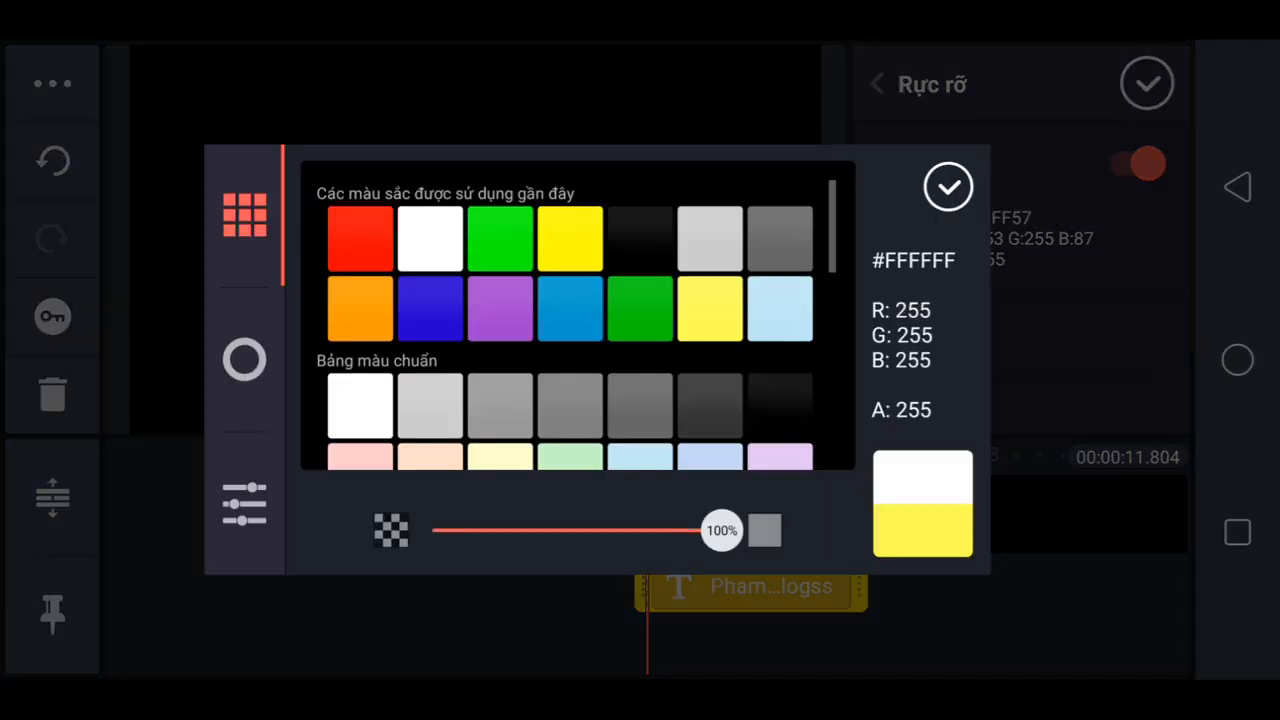
left_click(948, 187)
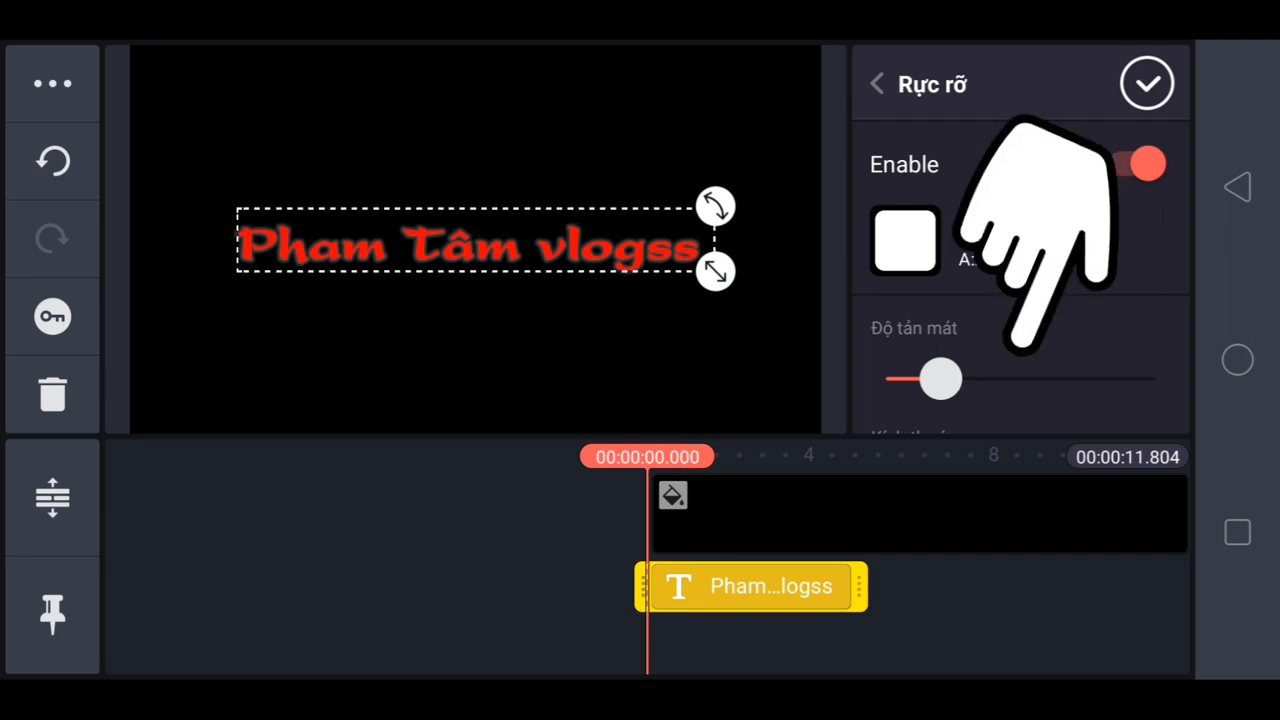
left_click_drag(940, 378, 1155, 378)
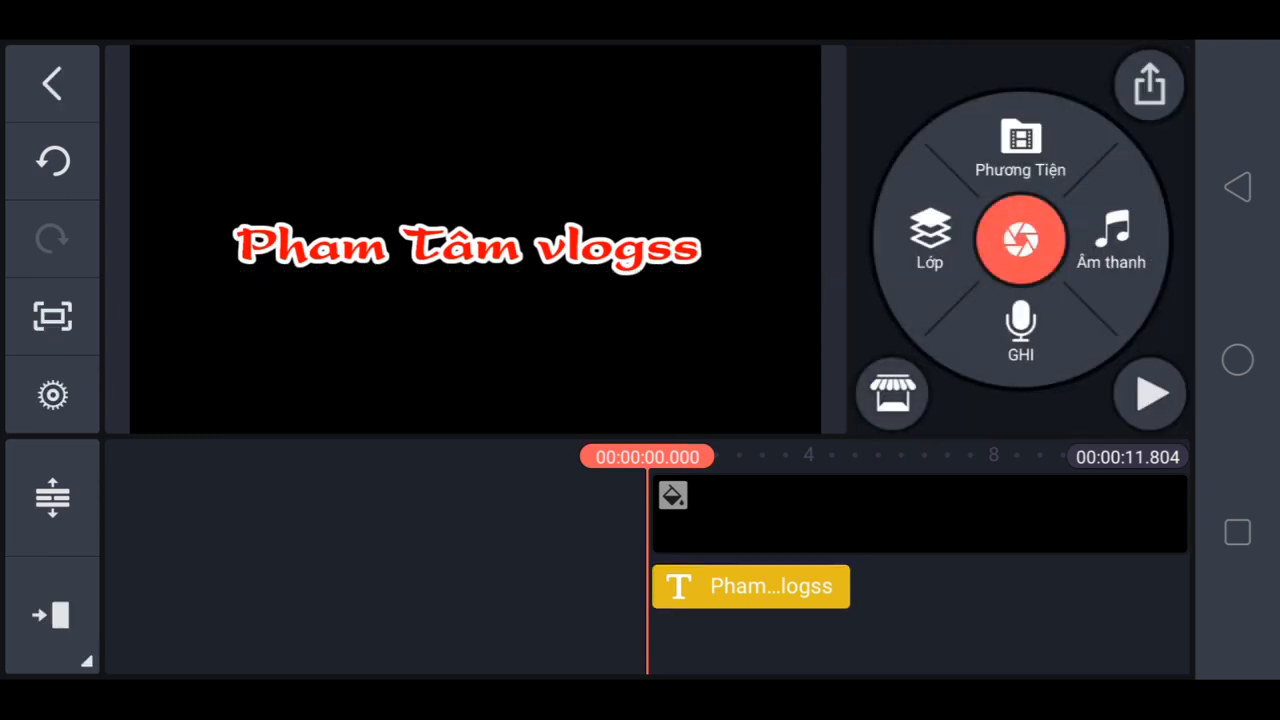
- Select the title clip and scroll the effects list to Làm mờ xoáy tròn
left_click(750, 586)
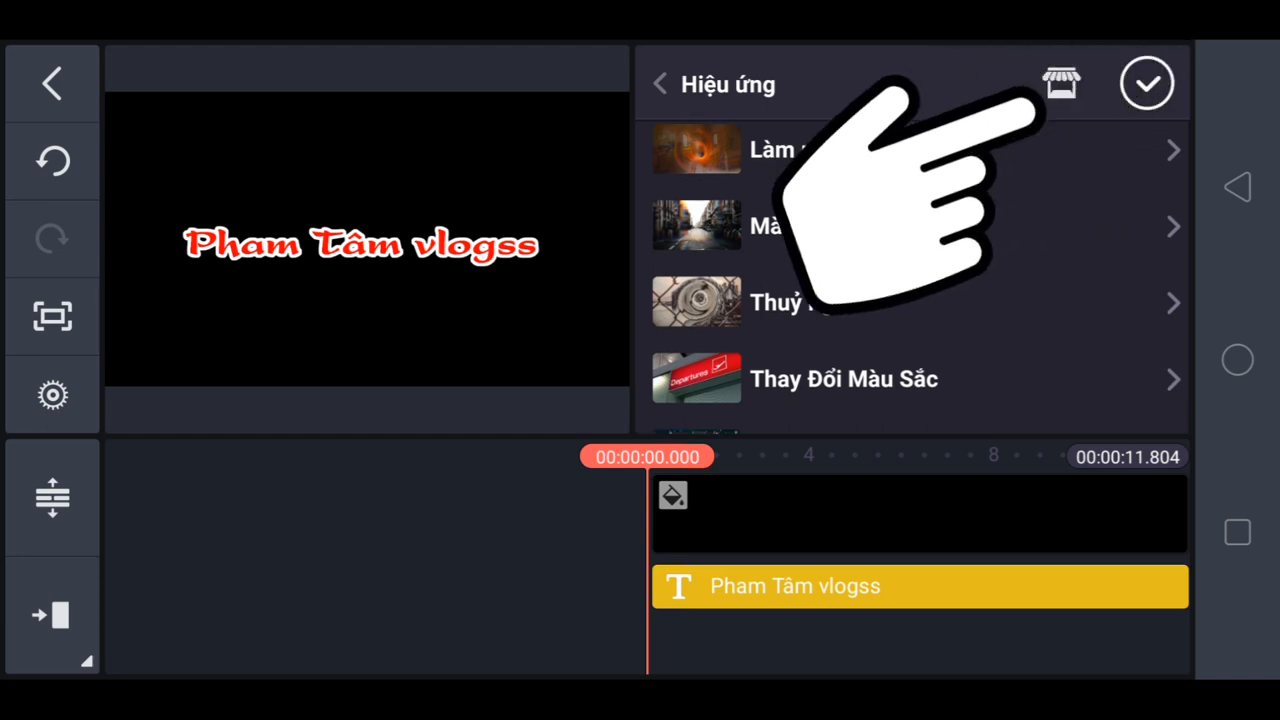
scroll("down", 3)
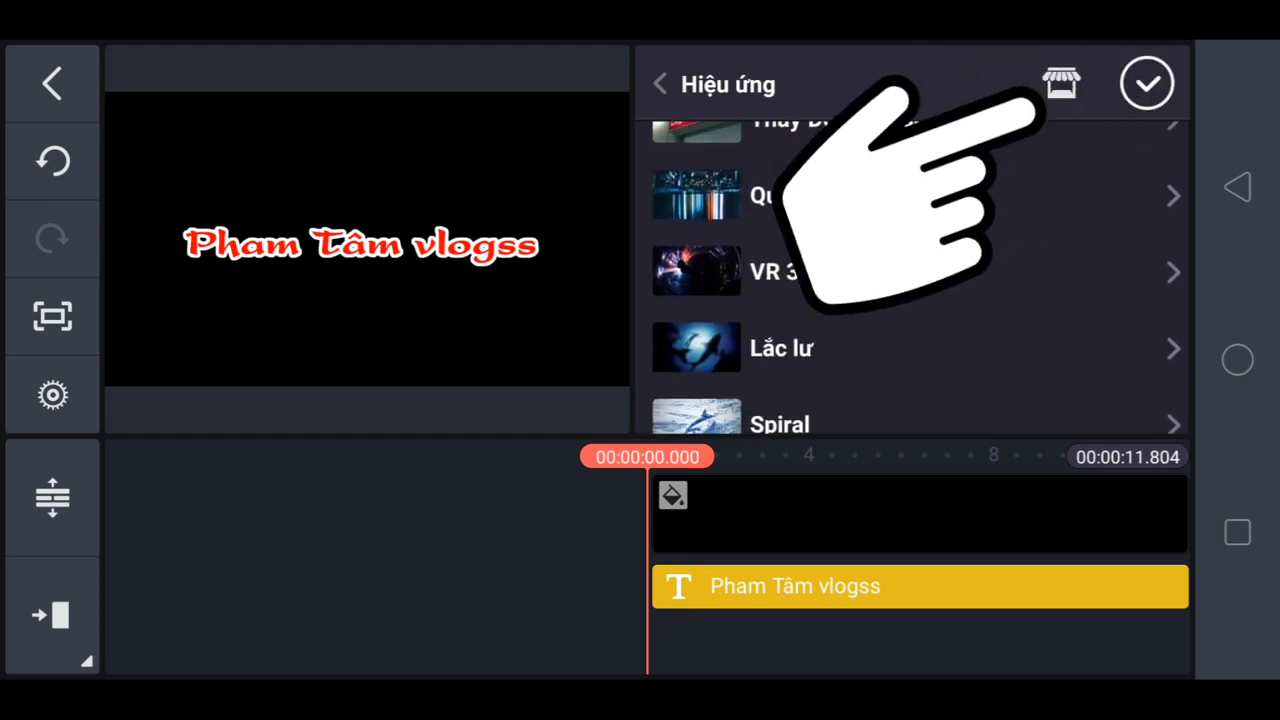
scroll("down", 3)
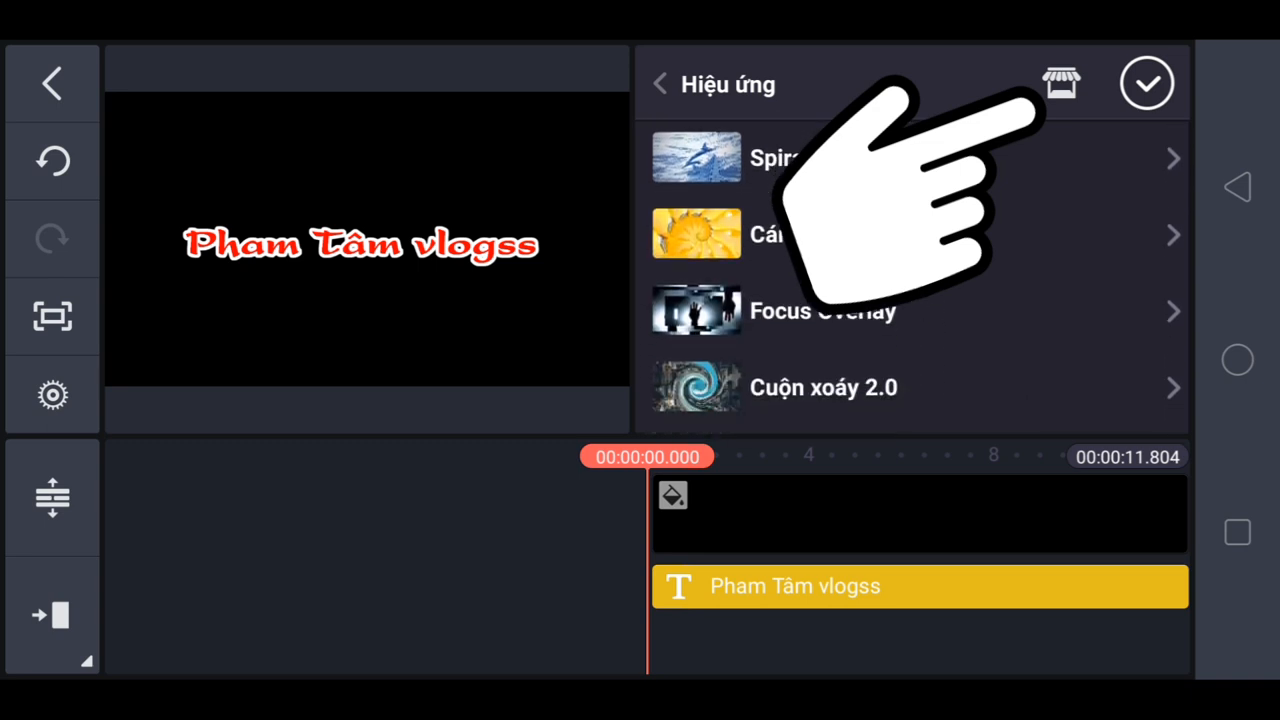
scroll("down", 3)
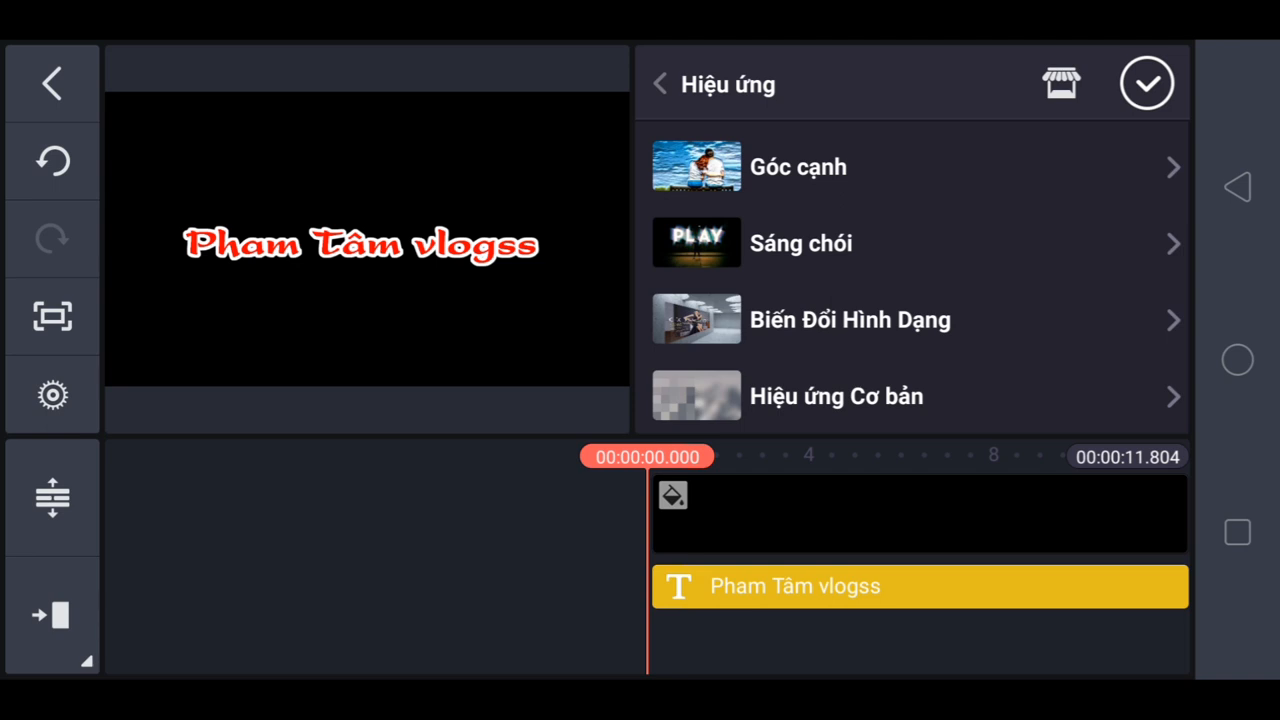
scroll("down", 3)
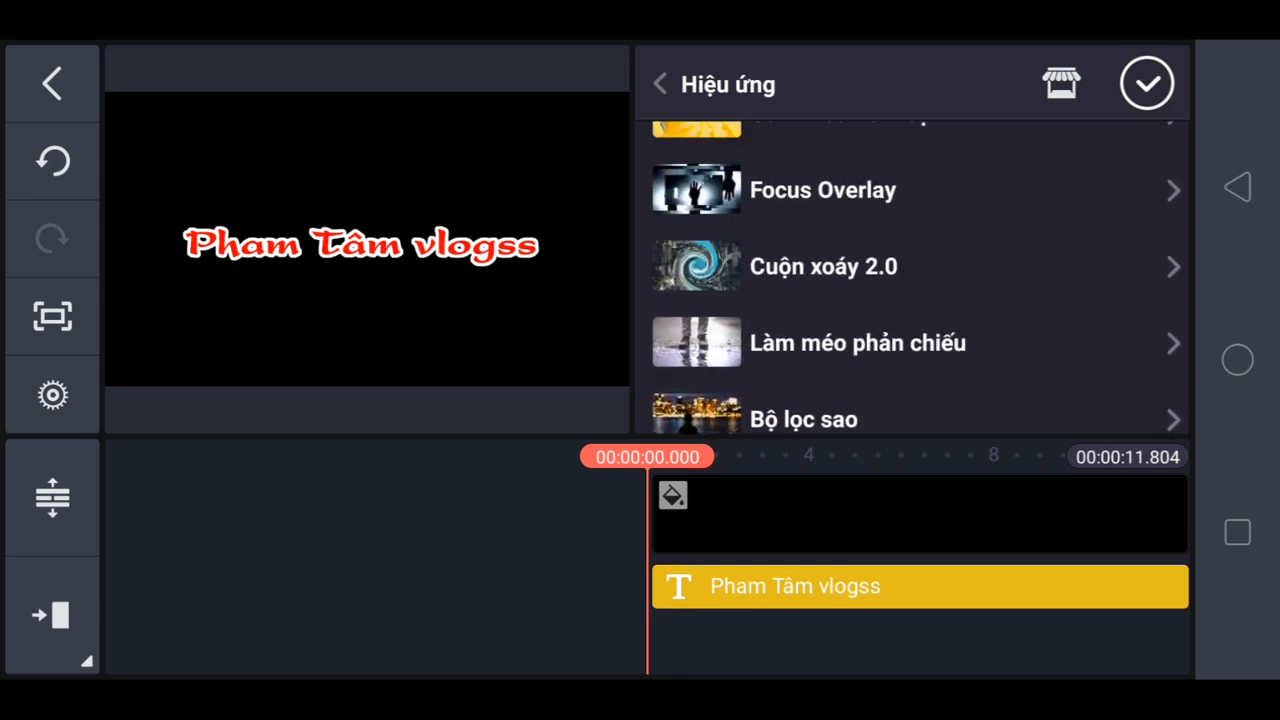
scroll("down", 3)
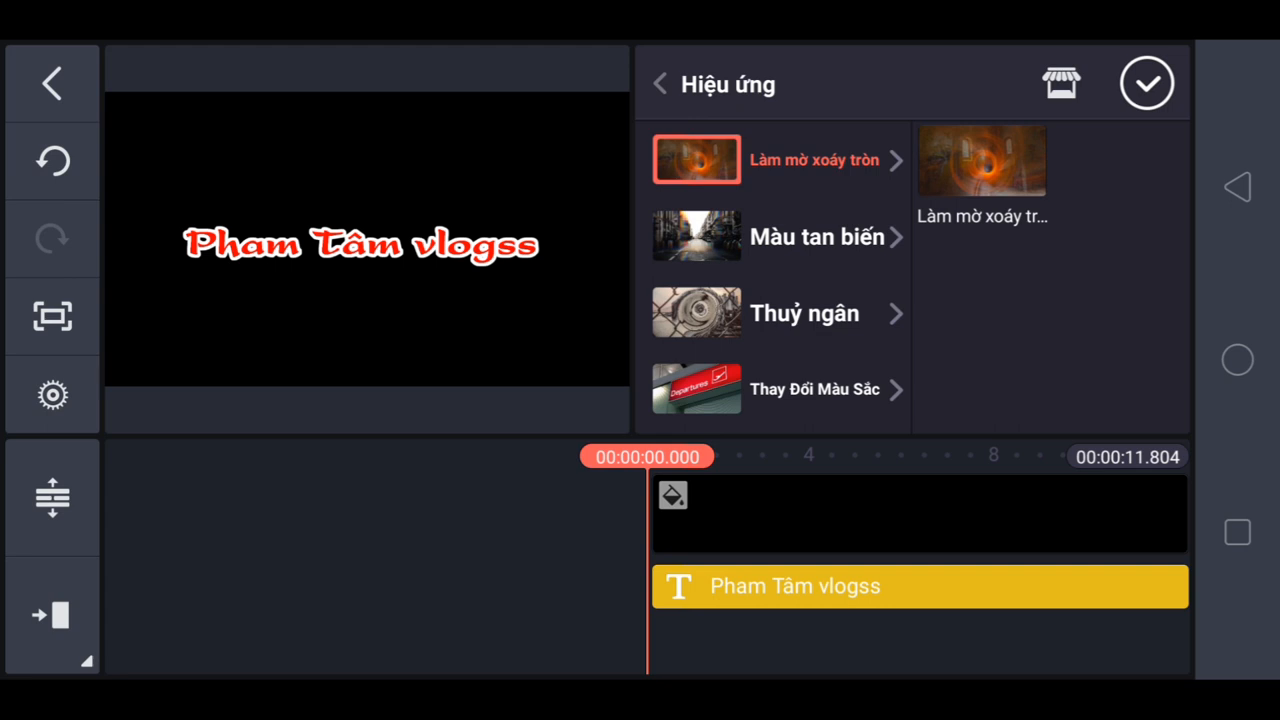
- Add the Làm mờ xoáy tròn effect and stretch it to the title's end
left_click(982, 160)
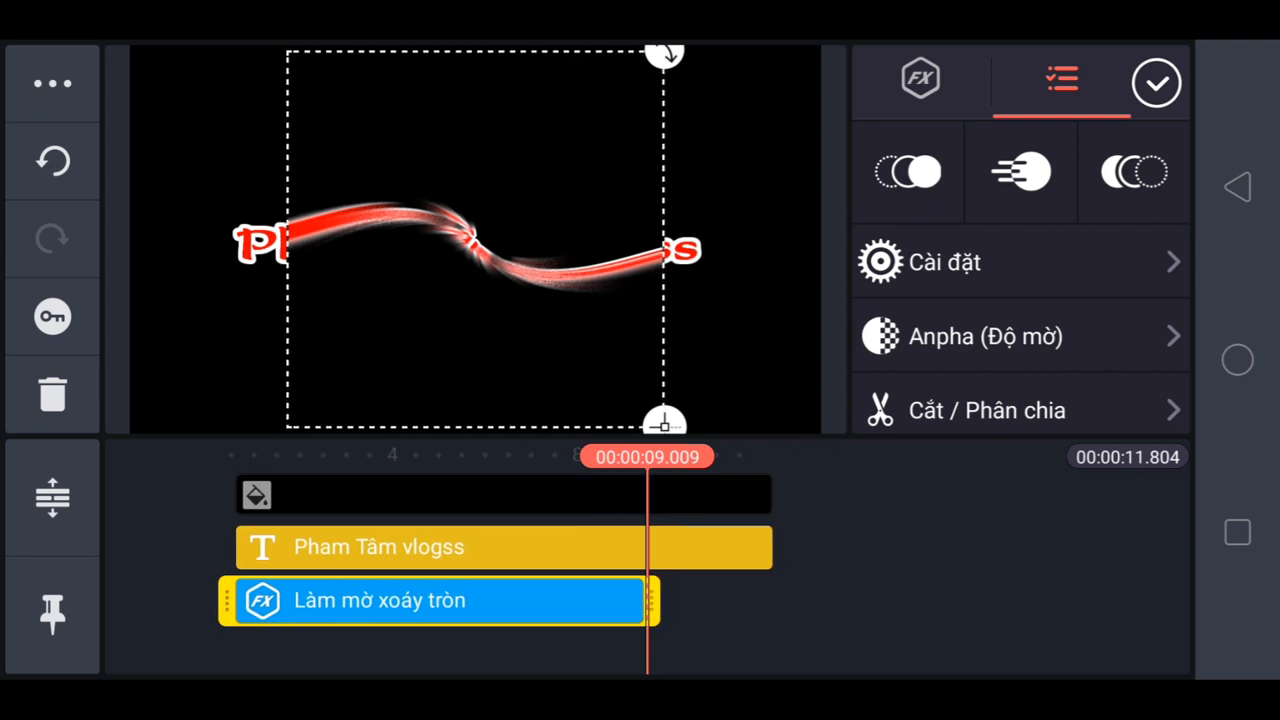
left_click_drag(660, 601, 785, 601)
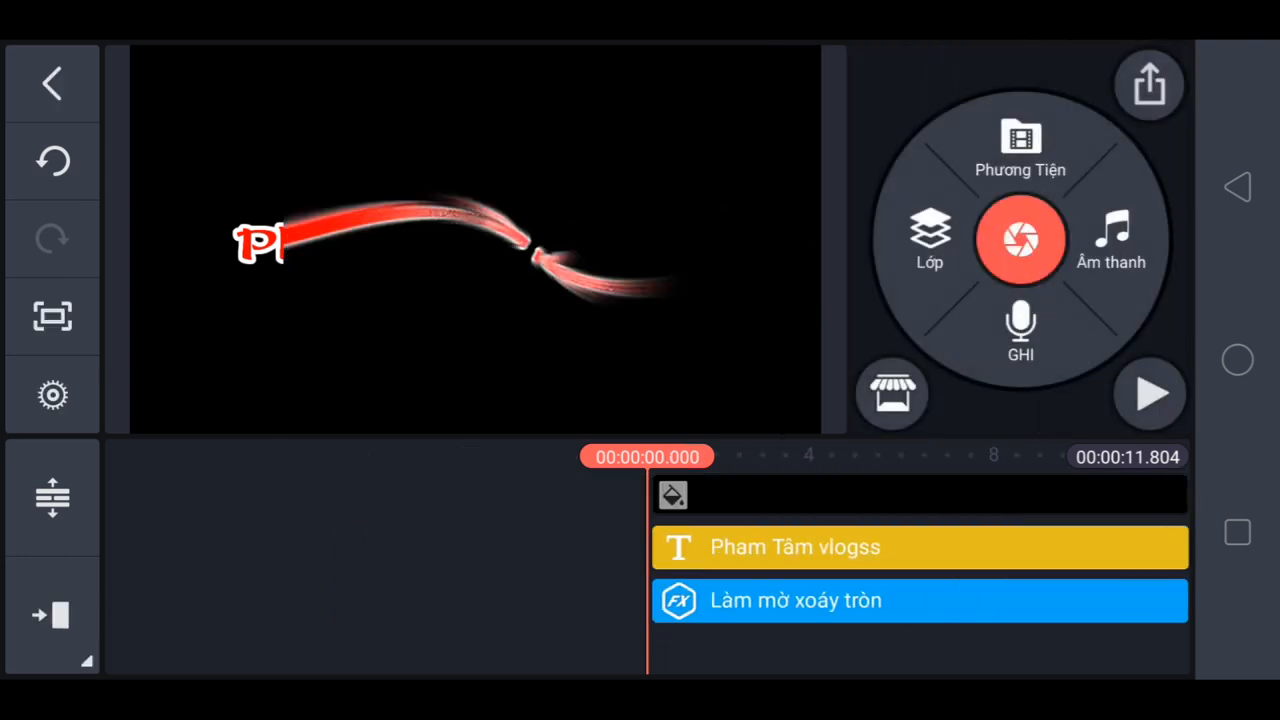
- Preview the swirl playback, then undo the Làm mờ xoáy tròn effect layer
left_click(1148, 393)
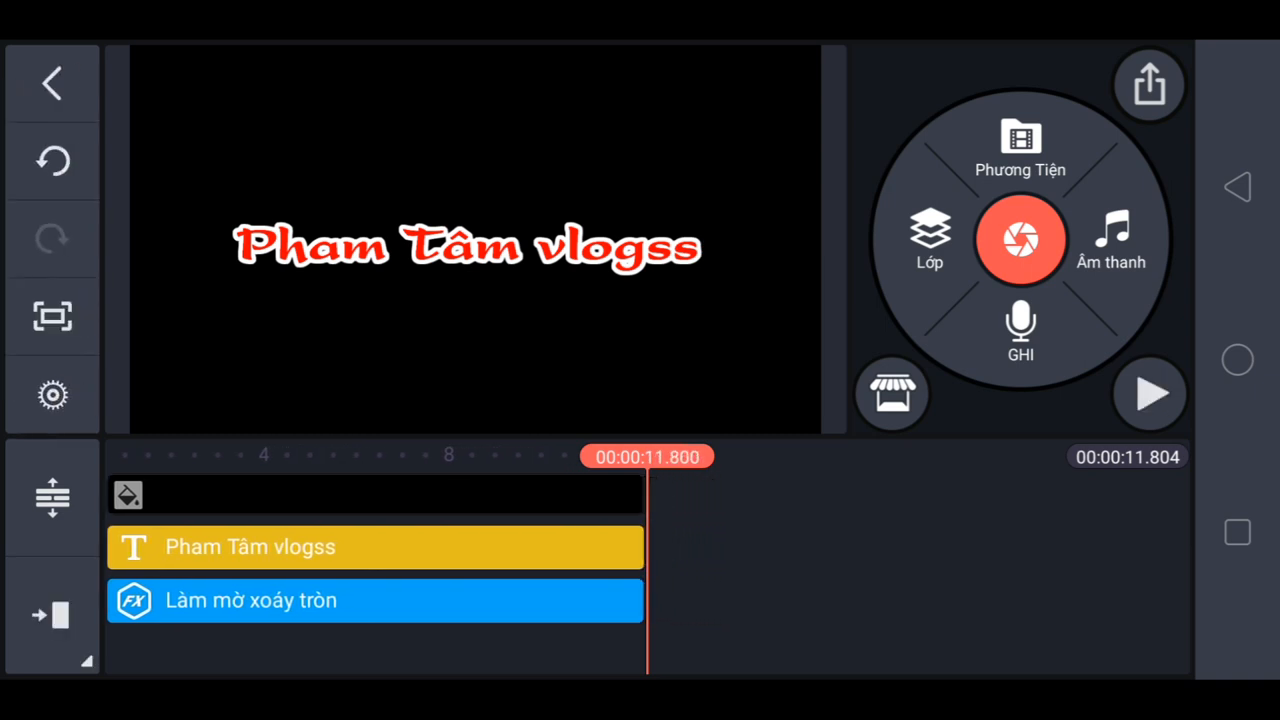
left_click(375, 600)
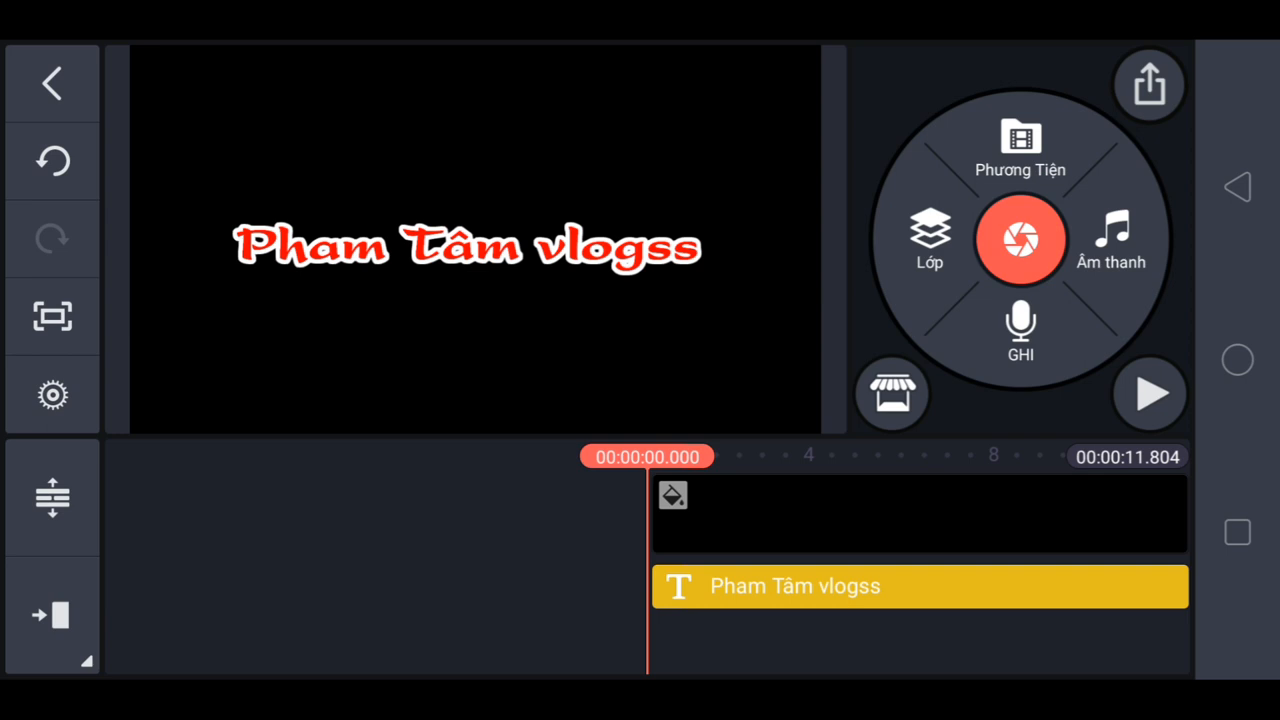
- Add the Màu tan biến effect from its category to the project
left_click(929, 240)
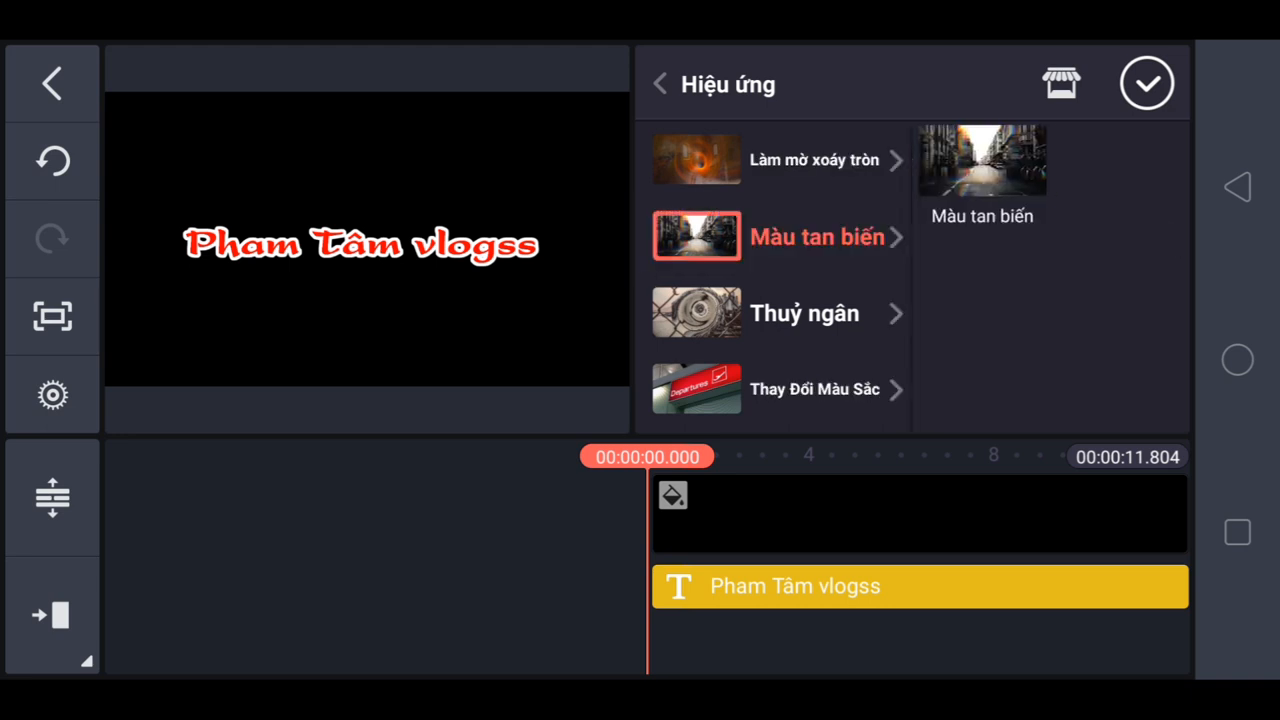
left_click(981, 160)
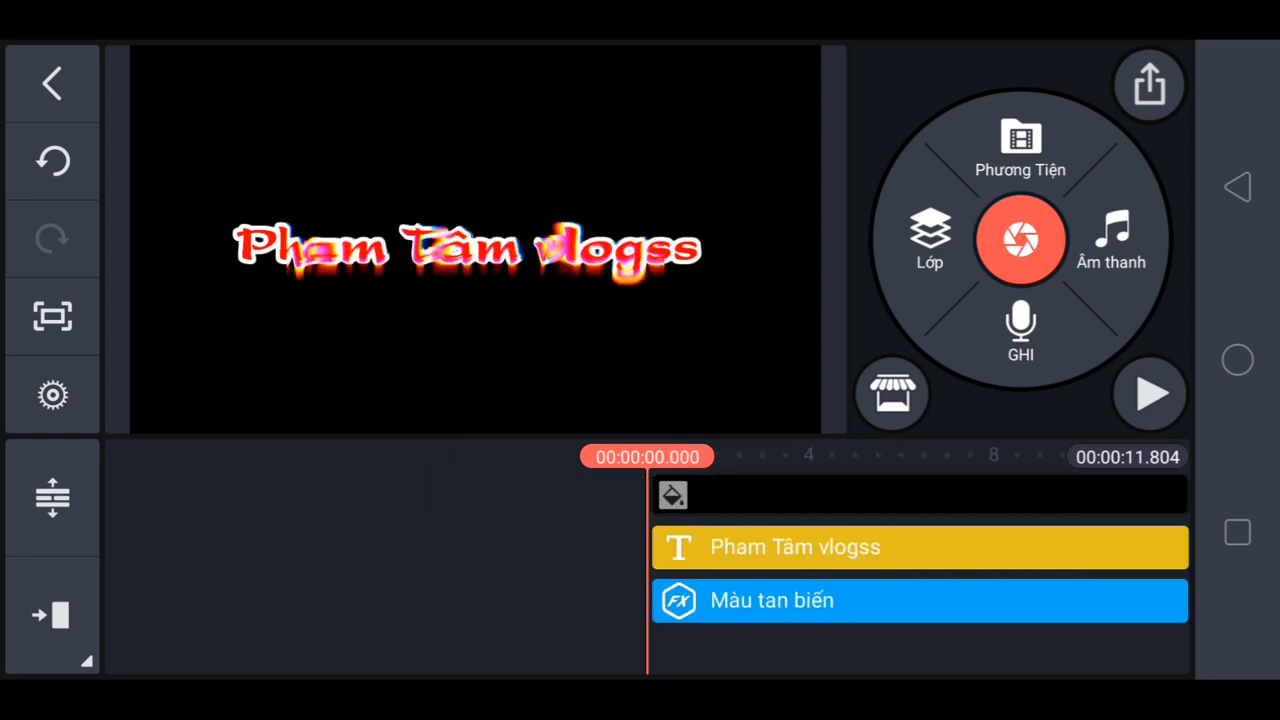
left_click(900, 600)
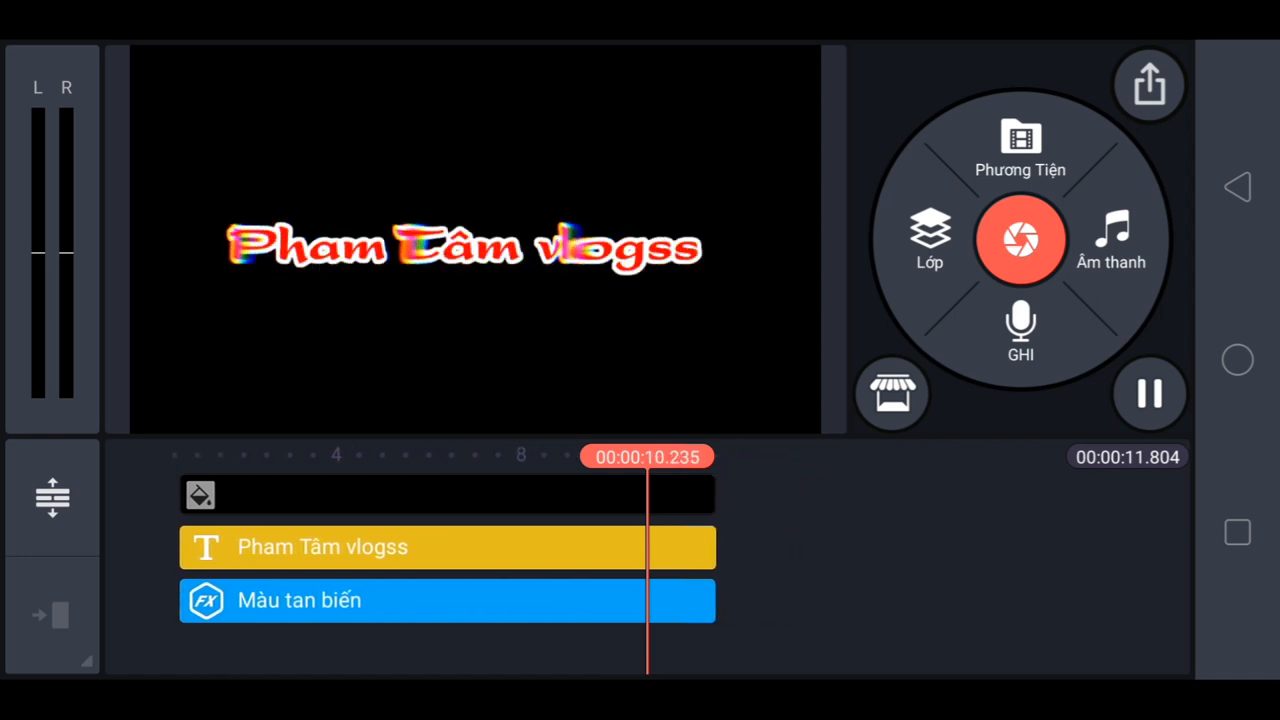
left_click(1149, 393)
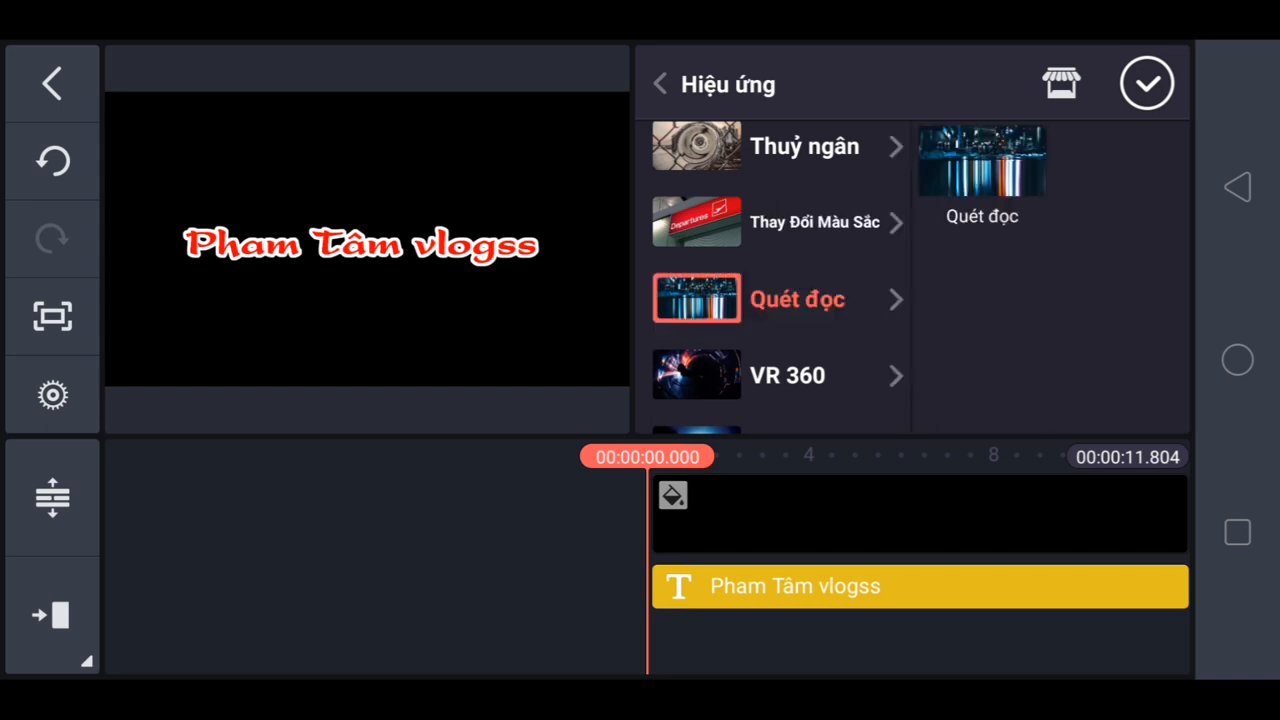
- Choose the Quét đọc effect thumbnail in the effects library
left_click(981, 160)
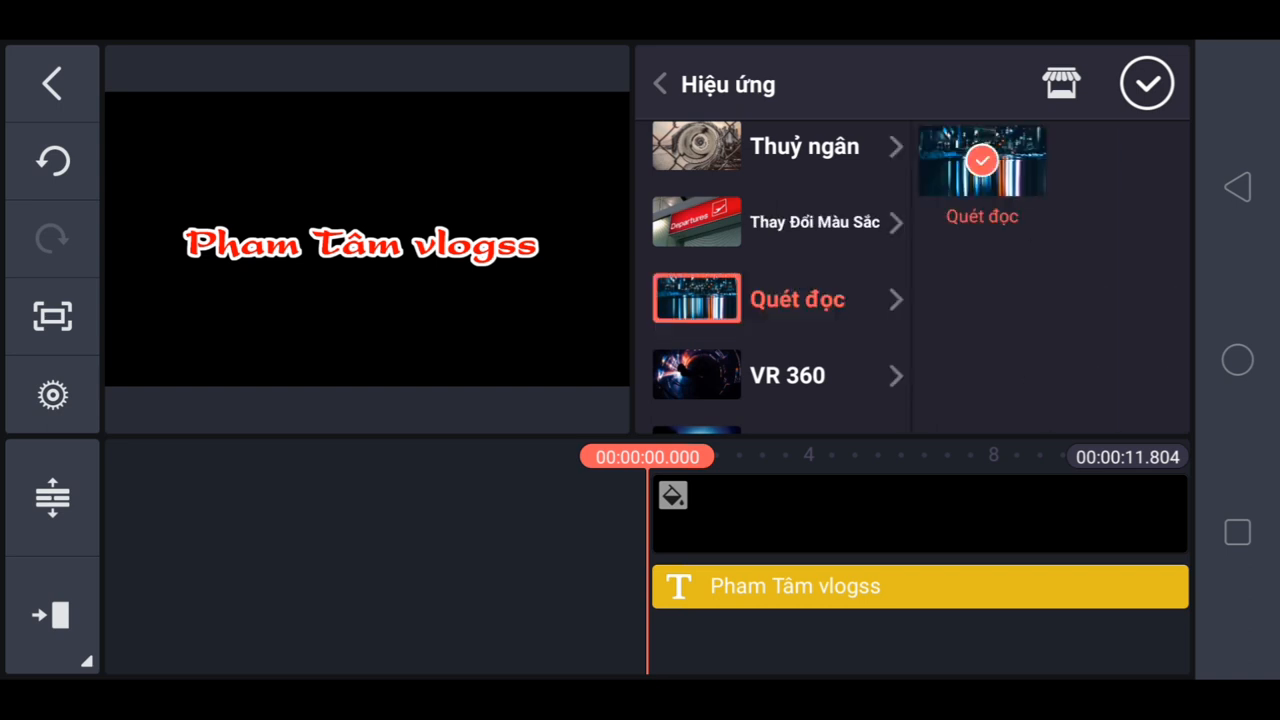
- Add the Quét đọc sweep effect and stretch its layer across the full timeline
left_click(981, 160)
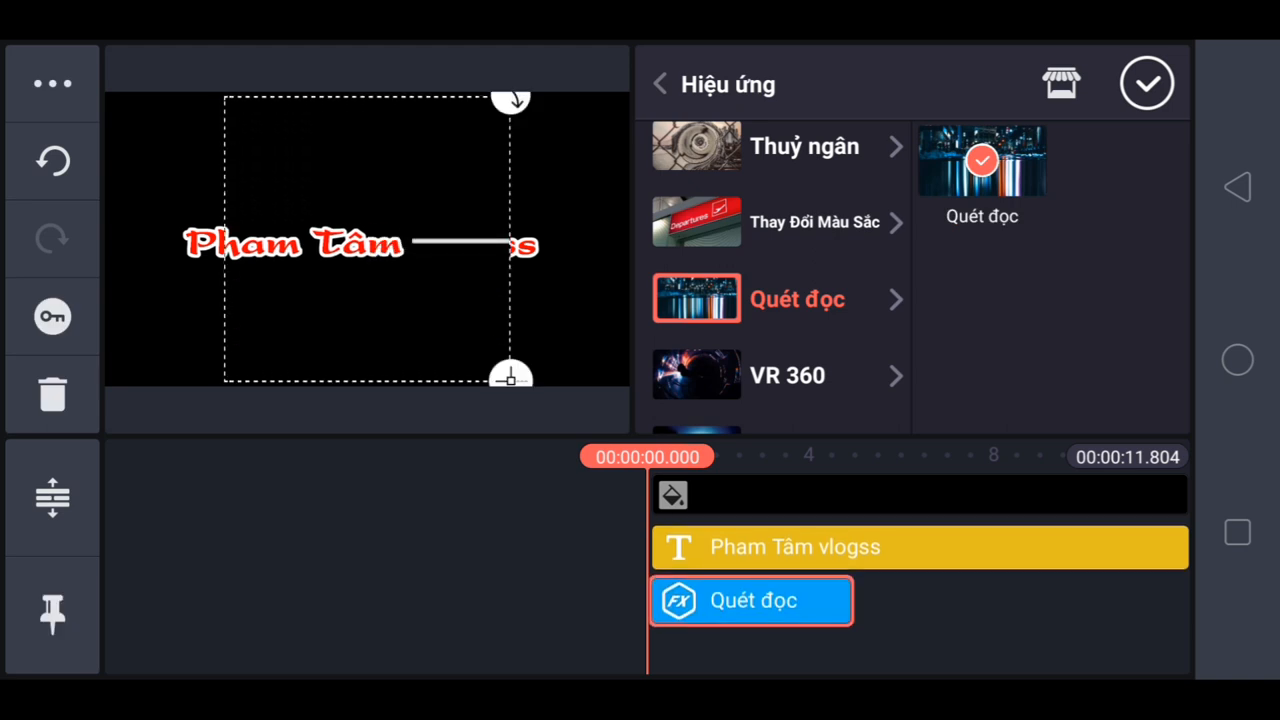
left_click(1146, 82)
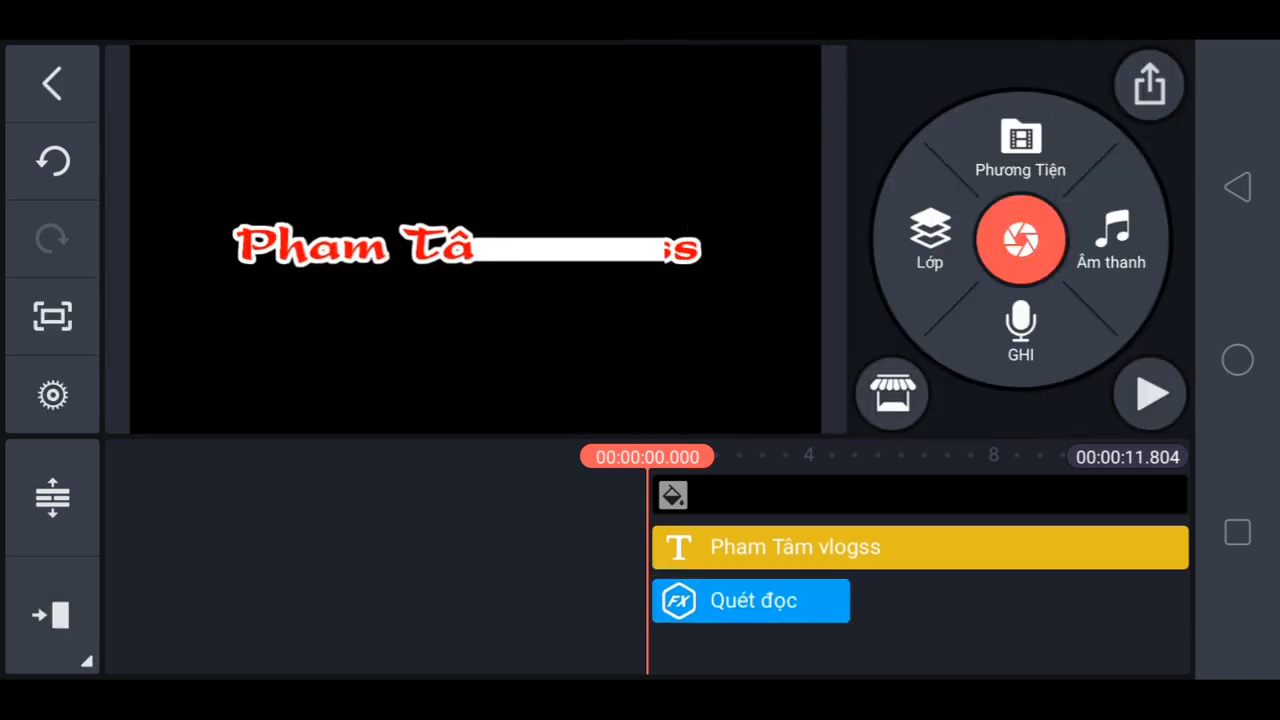
left_click(750, 600)
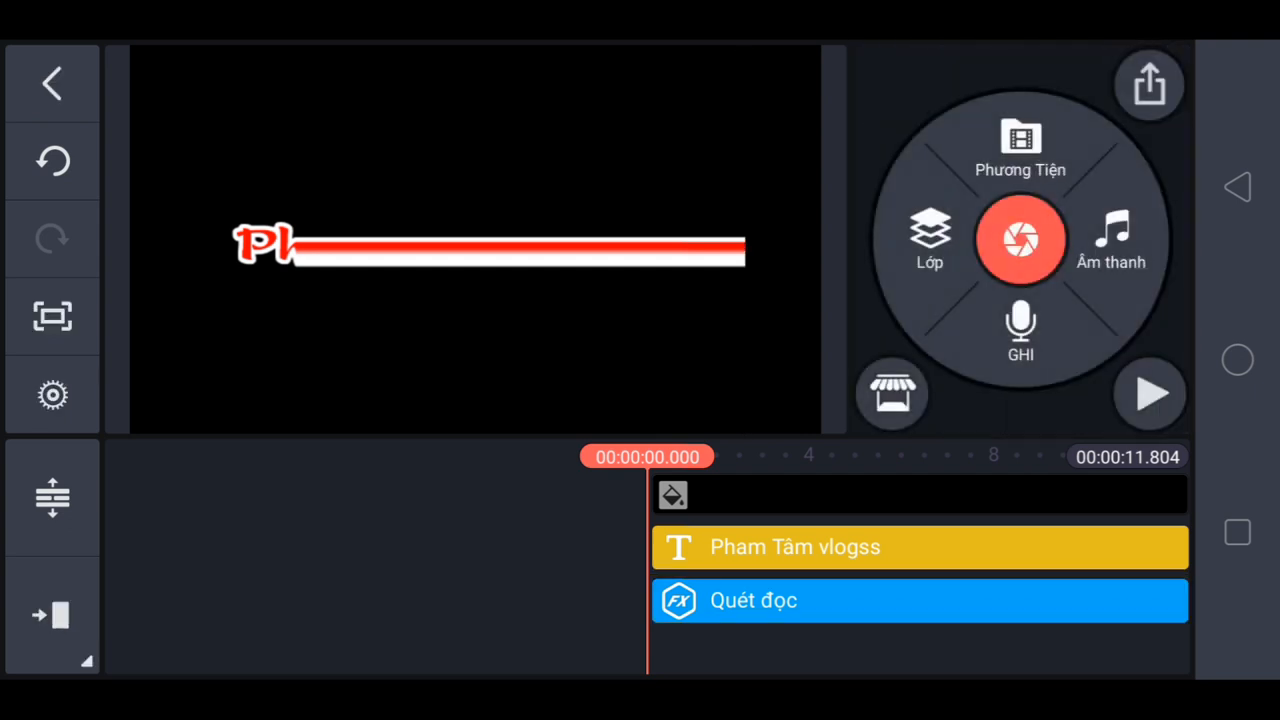
- Preview the Quét đọc sweep, then undo to remove that effect layer
left_click(1150, 393)
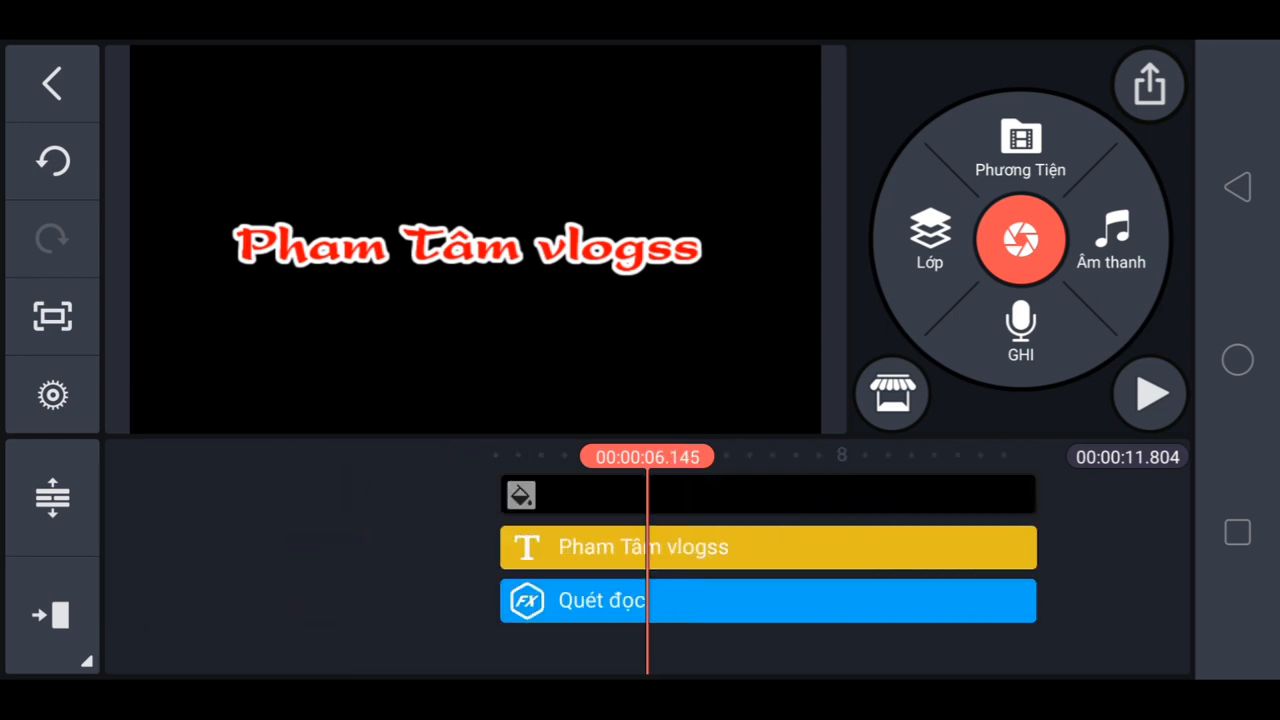
left_click(600, 600)
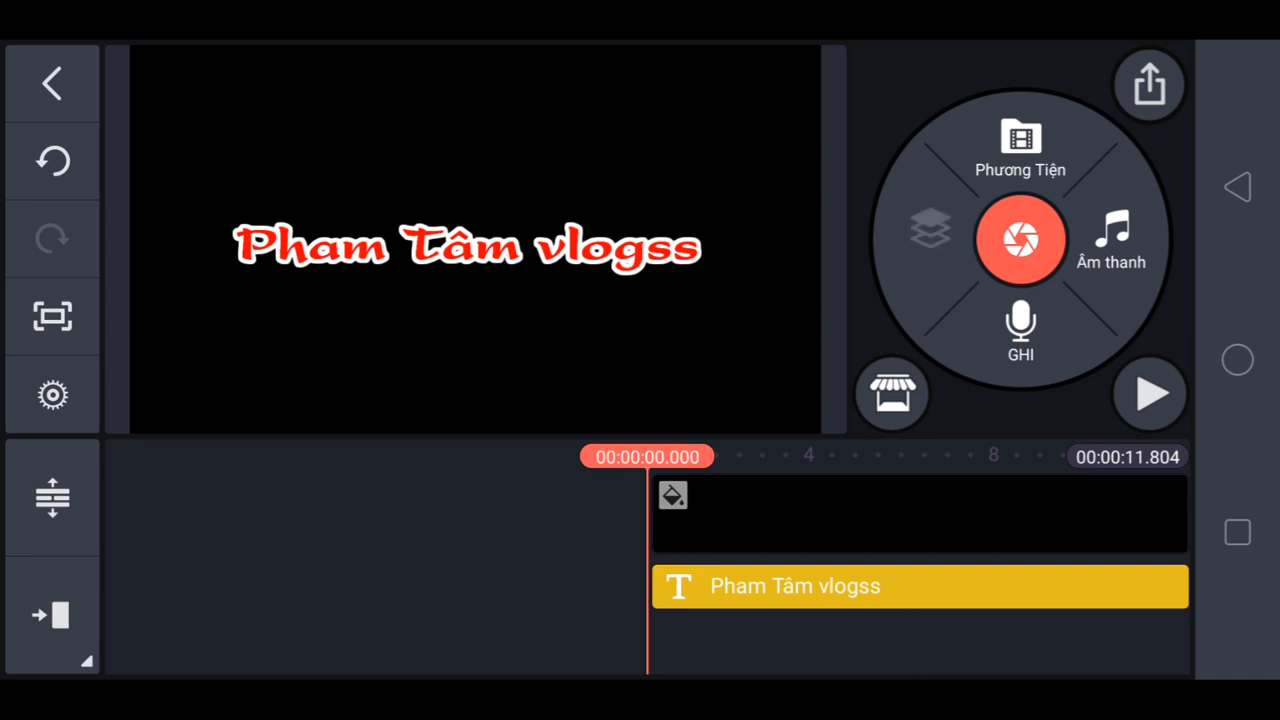
- Pick Cuộn xoáy 2.0 from the effects library and close the library
left_click(929, 240)
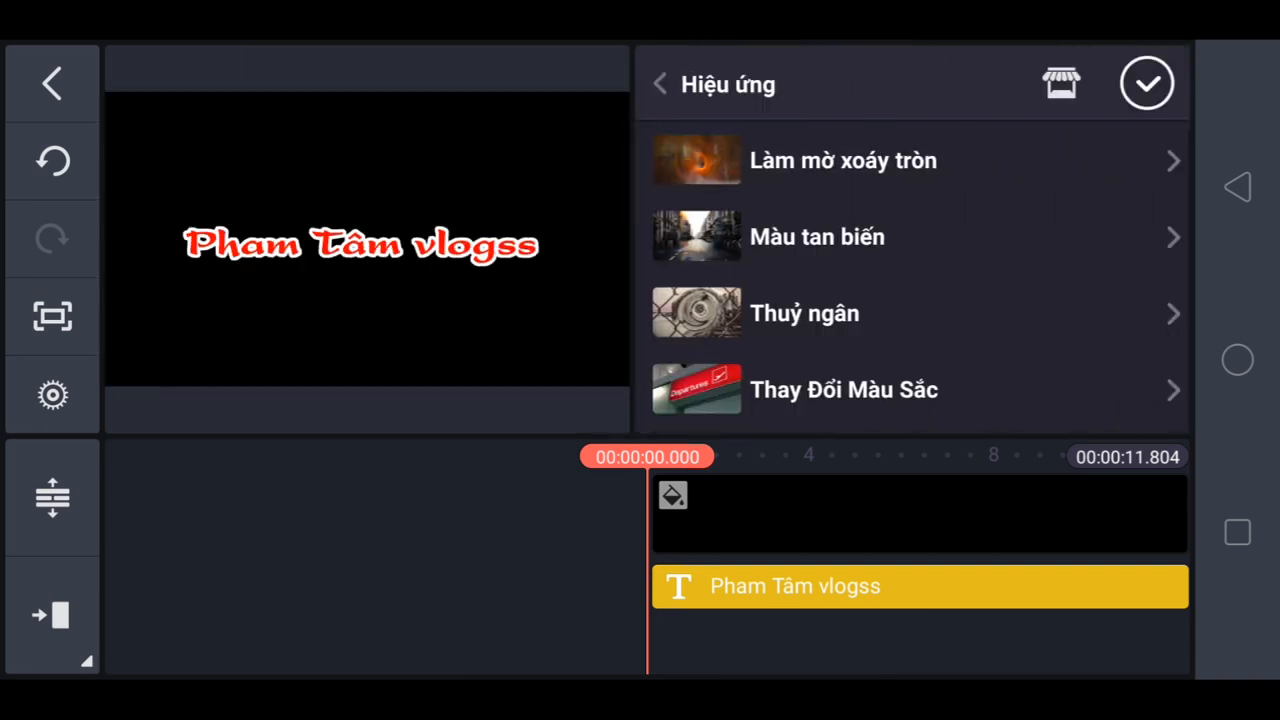
scroll("down", 3)
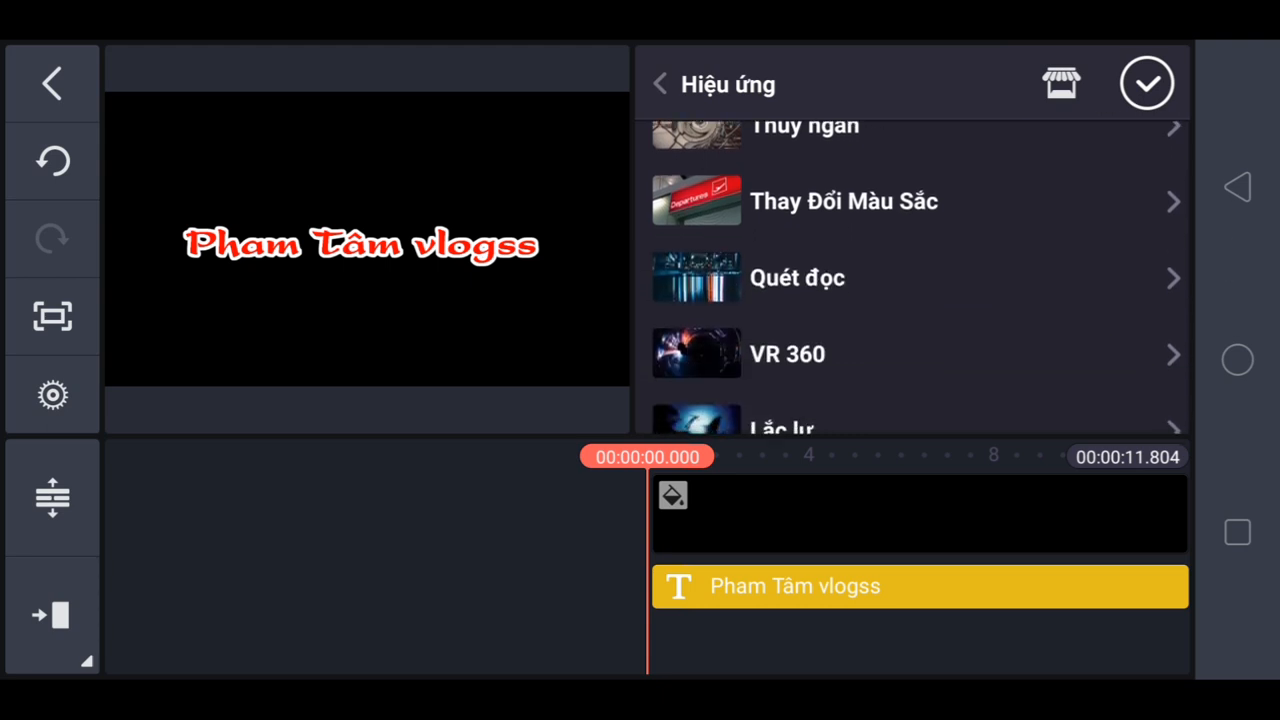
scroll("down", 3)
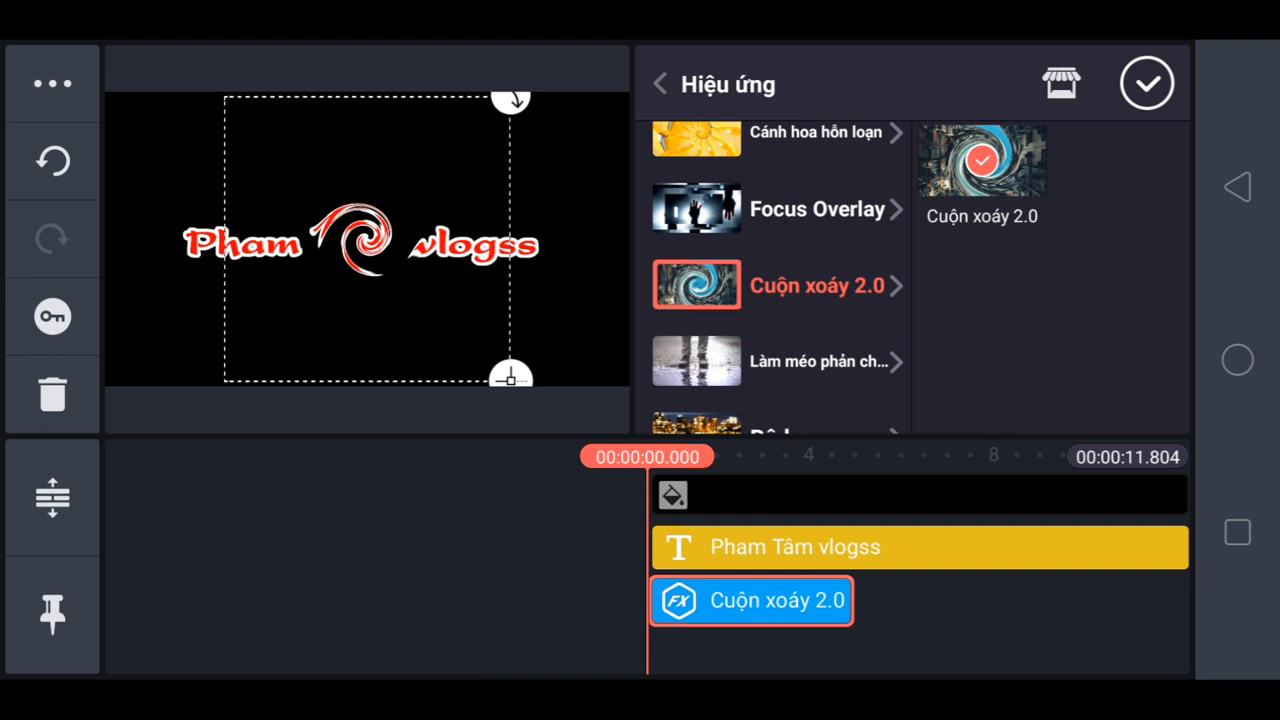
left_click(1146, 82)
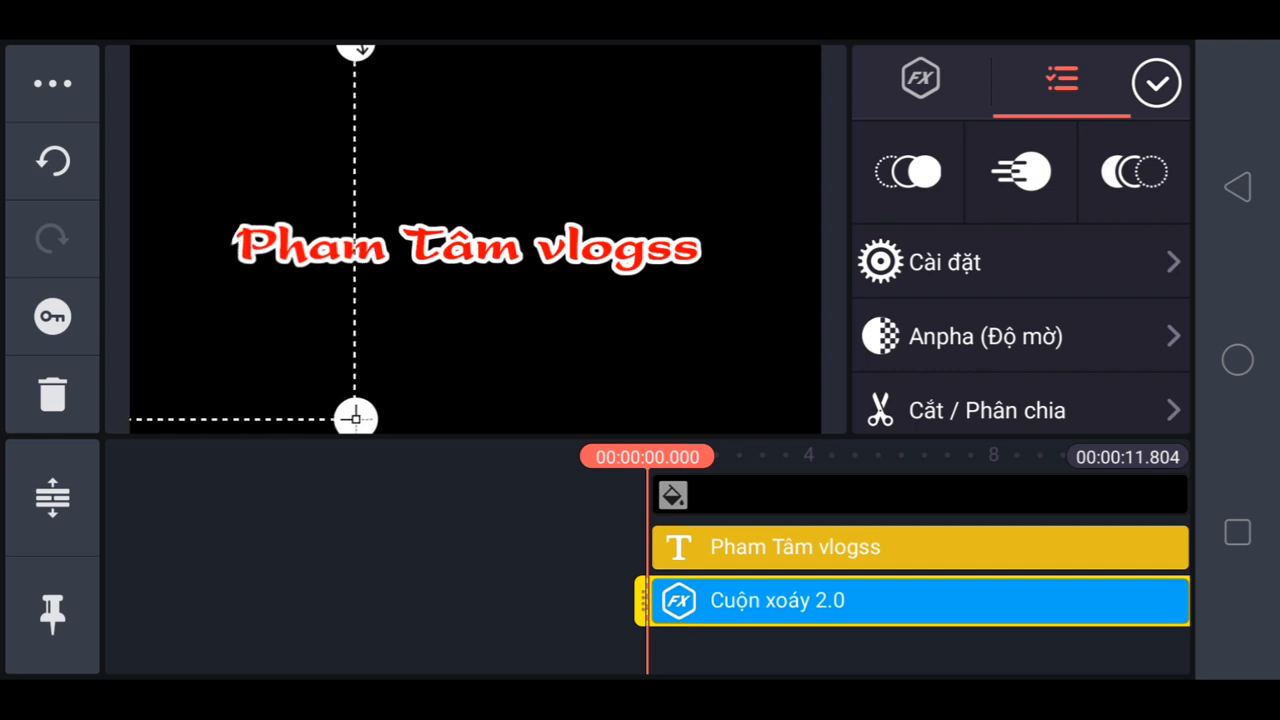
- Add start and end keyframes to the Cuộn xoáy 2.0 layer and confirm
left_click(52, 317)
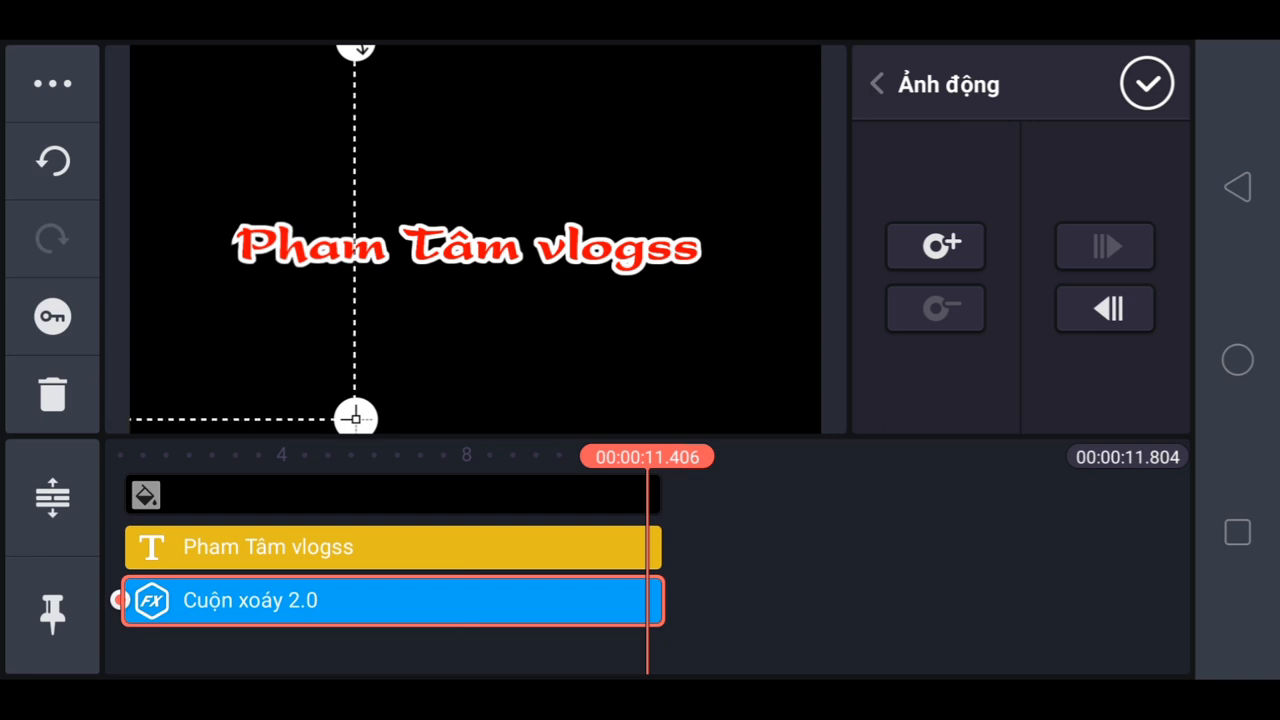
left_click(934, 246)
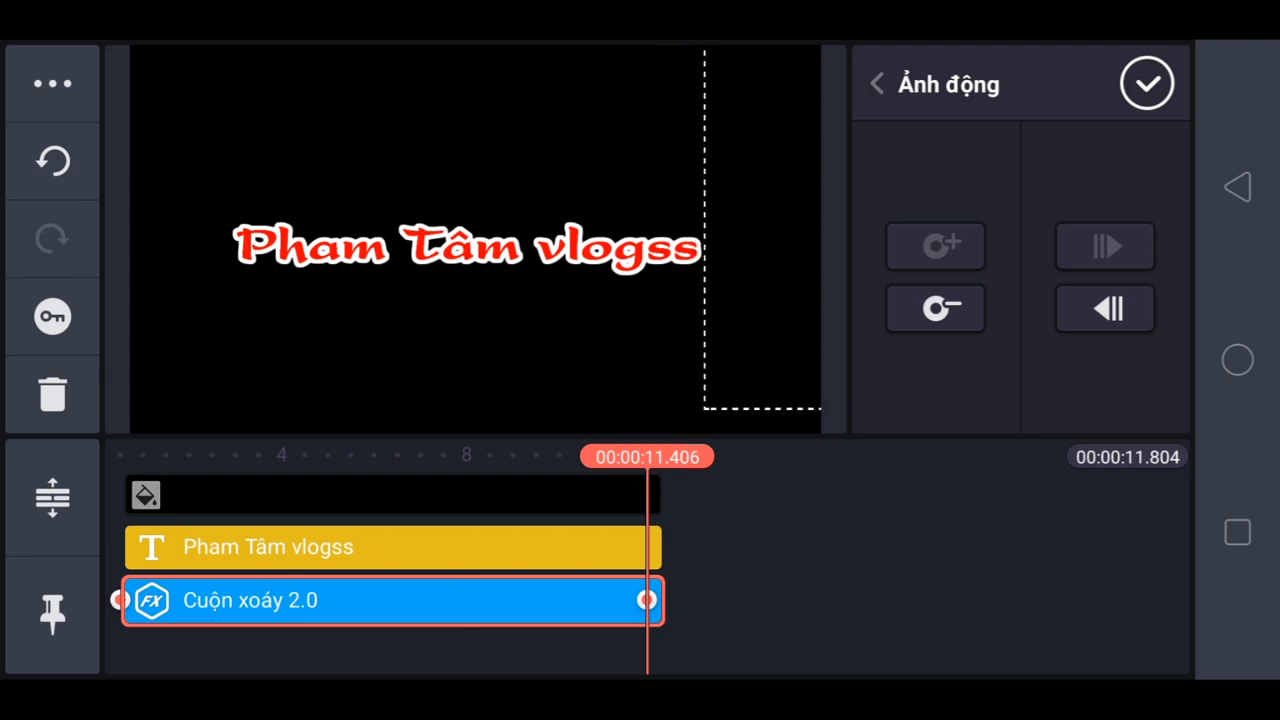
left_click(876, 83)
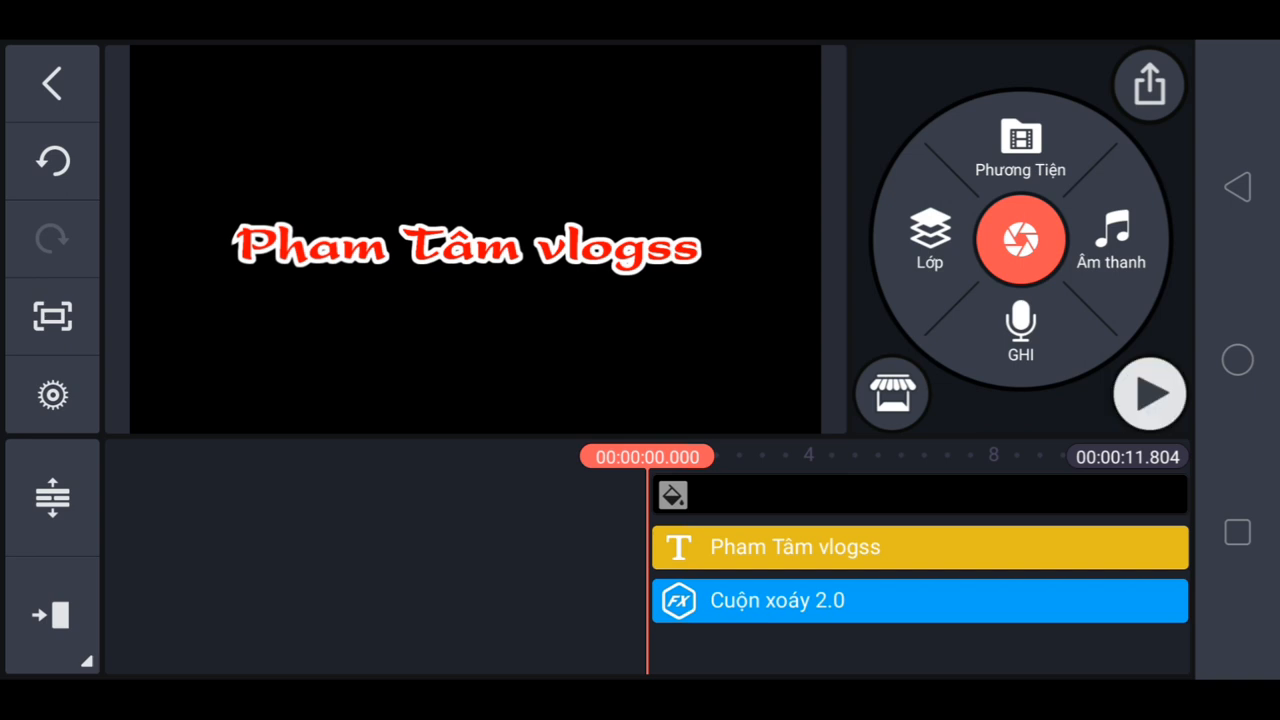
left_click(1150, 393)
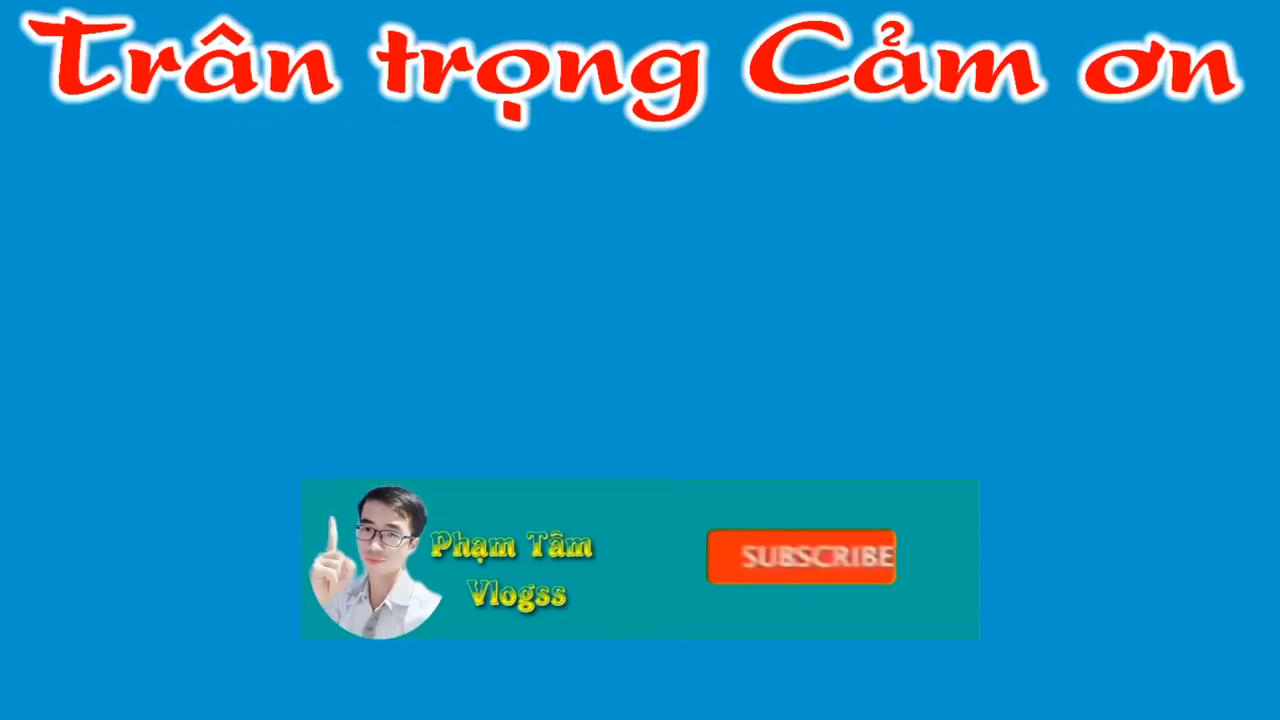
left_click(800, 557)
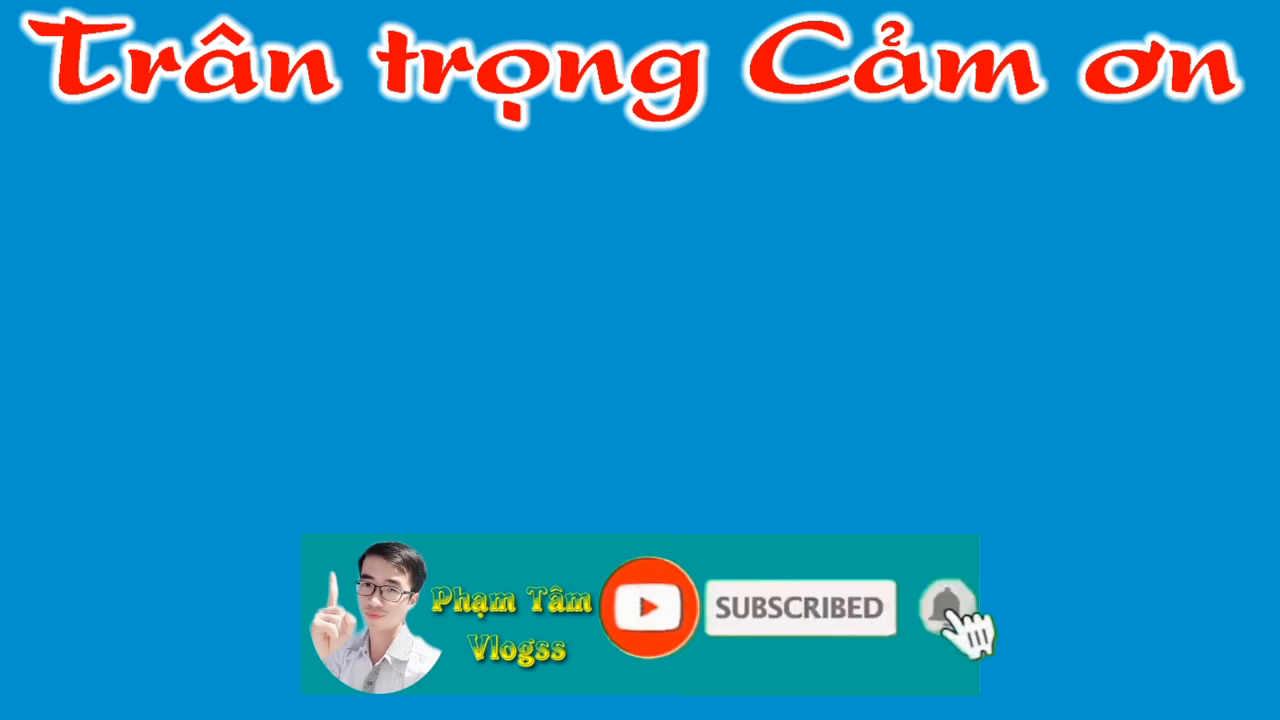
left_click(948, 608)
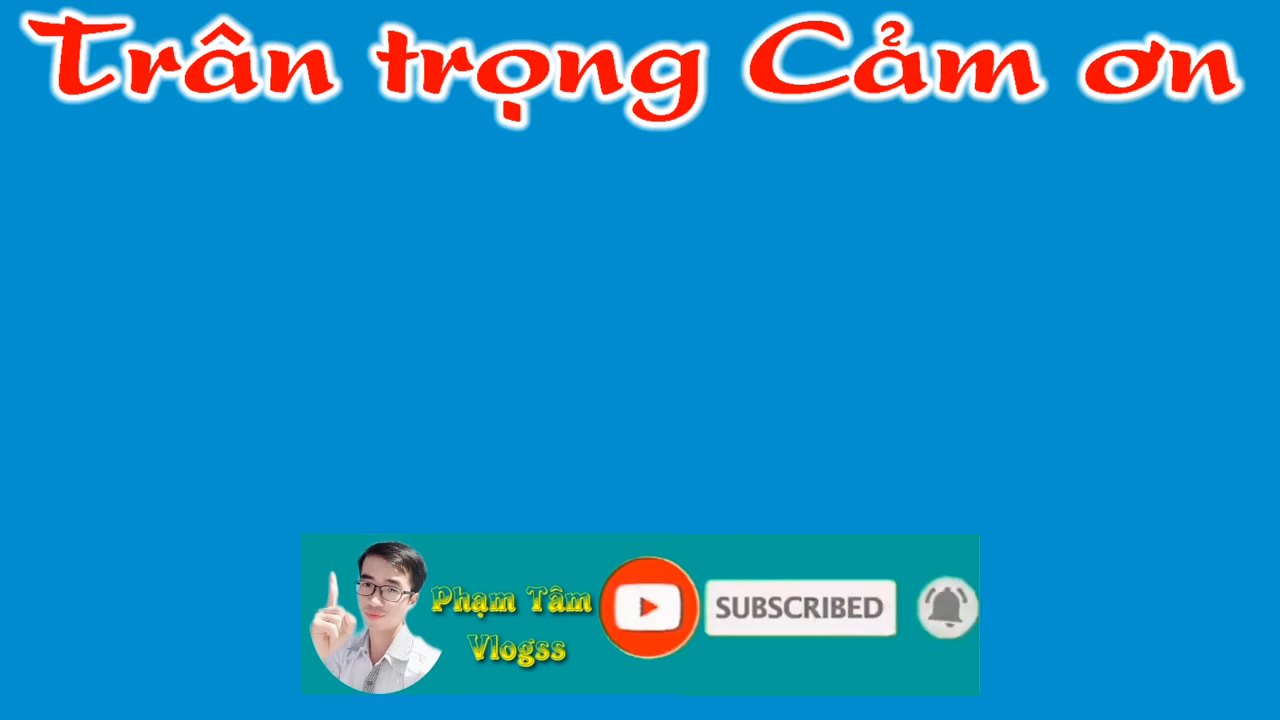